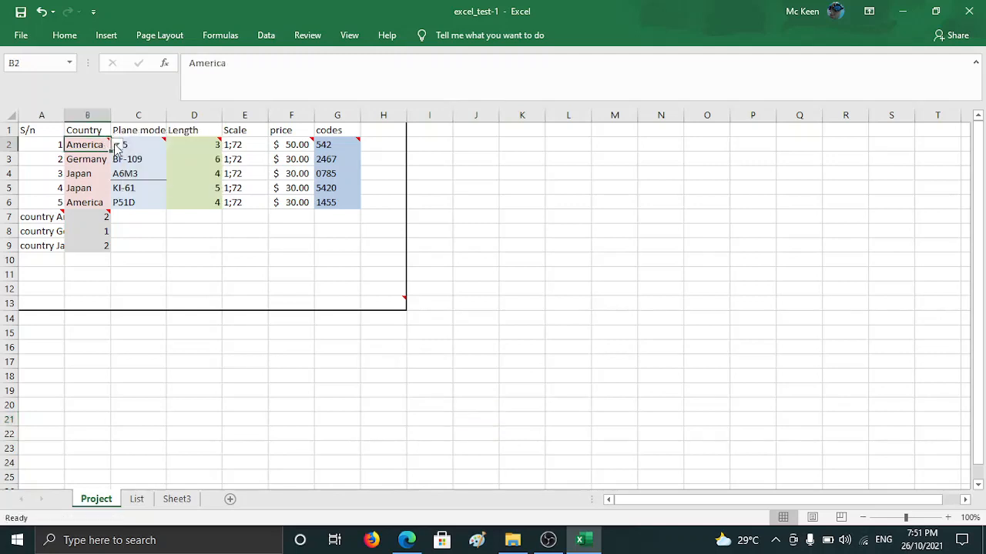
Review the country drop-down, the List sheet and the existing plane model formula in C2.
left_click(117, 144)
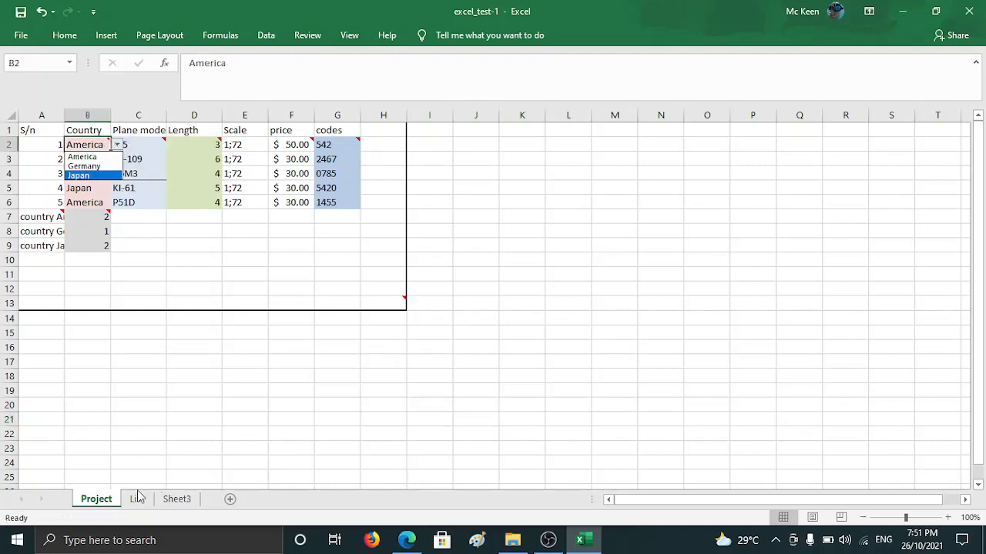
left_click(137, 499)
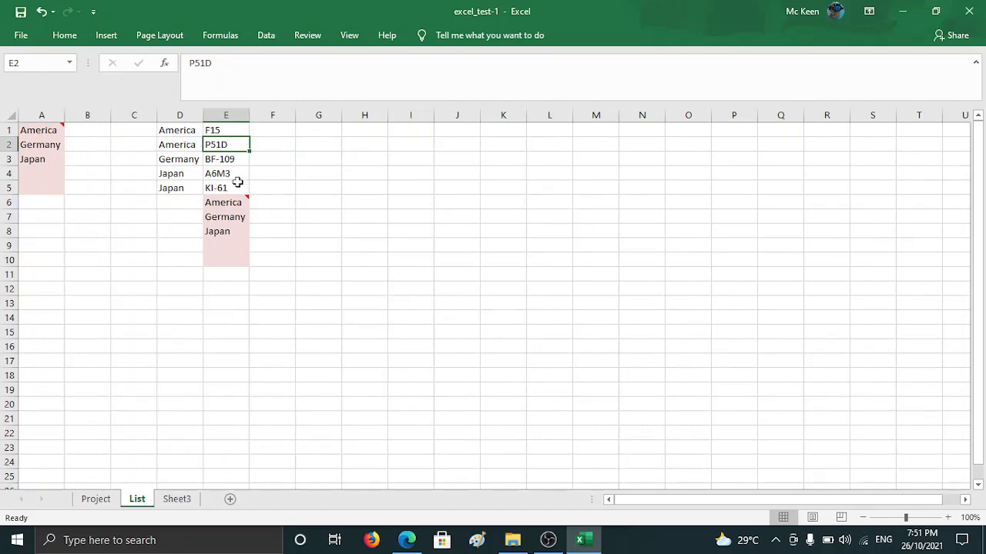
left_click(95, 499)
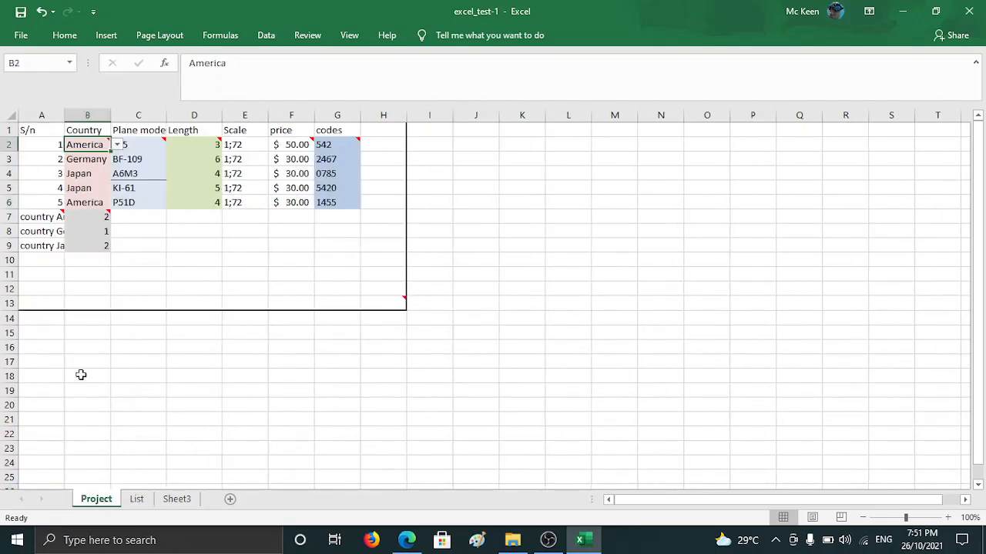
mouse_move(136, 151)
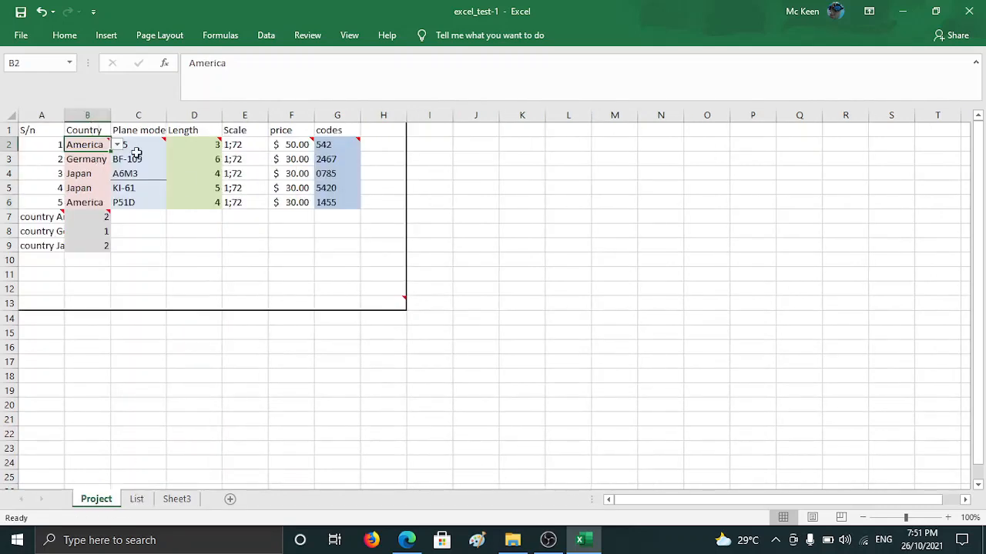
left_click(138, 145)
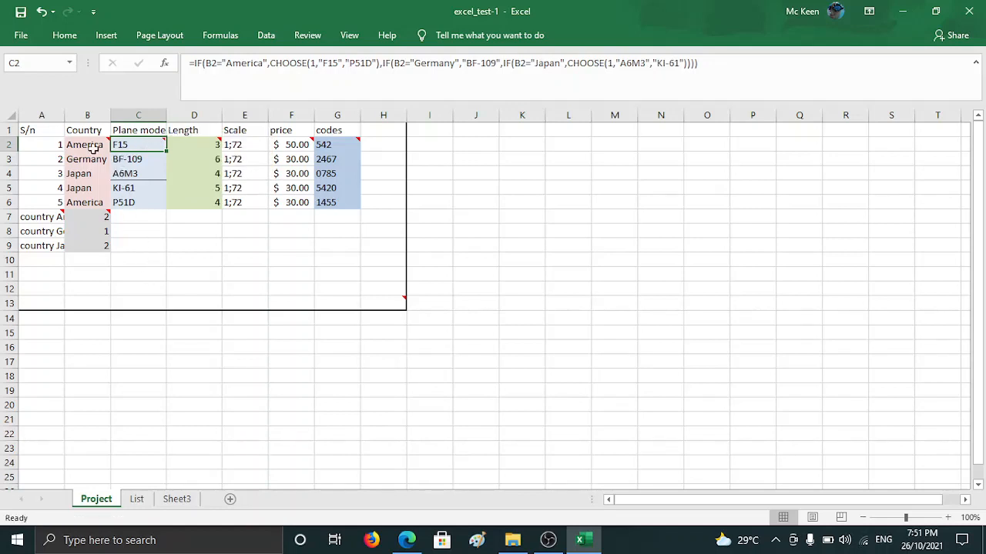
left_click(116, 145)
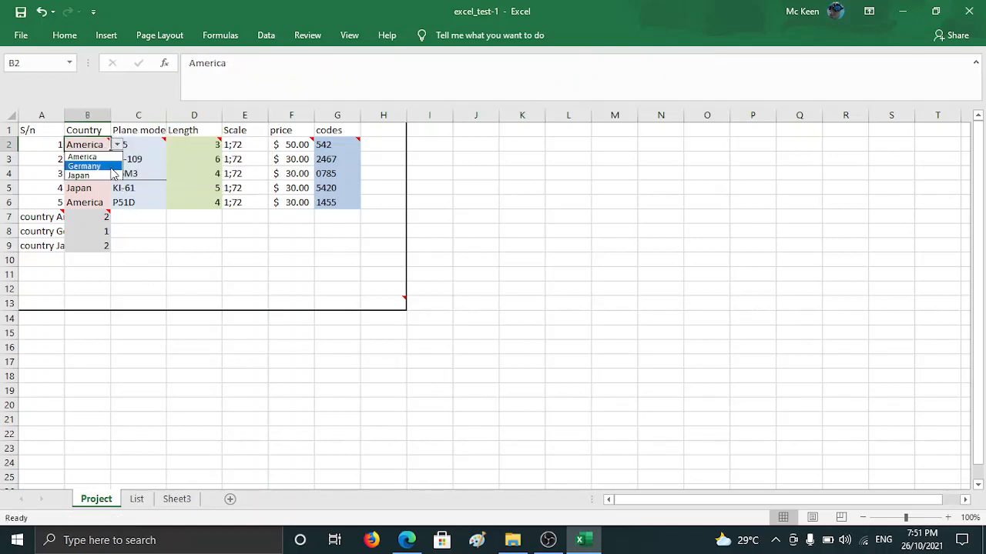
left_click(137, 144)
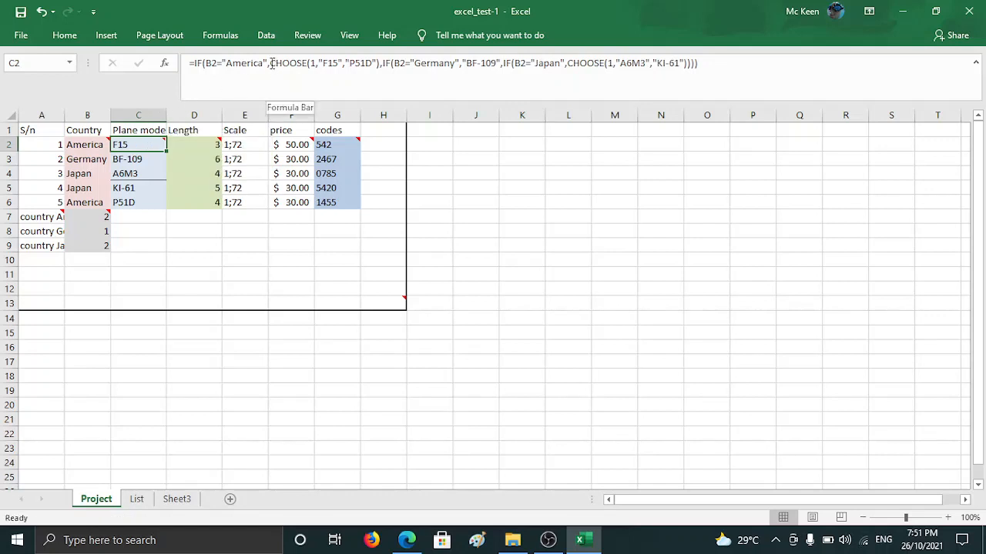
left_click(475, 145)
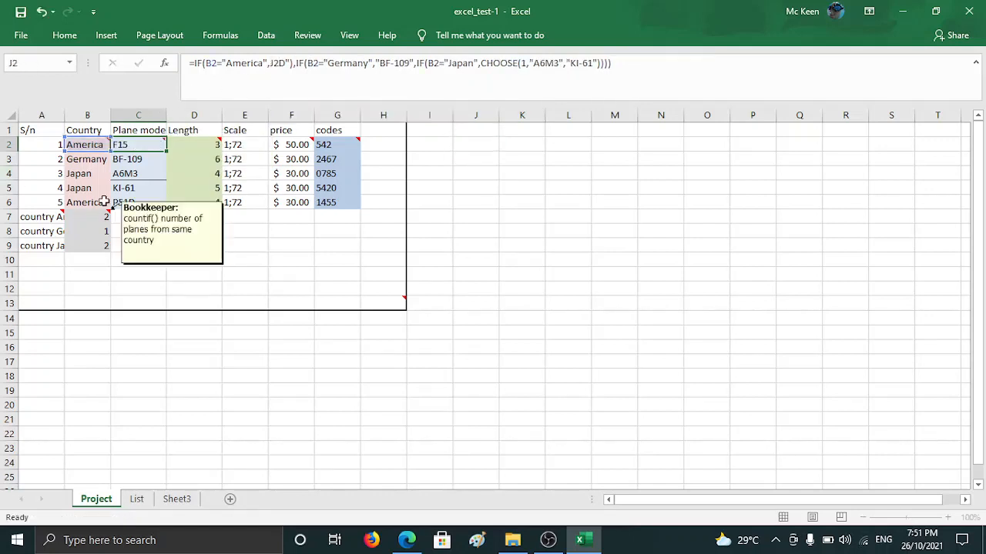
left_click(137, 144)
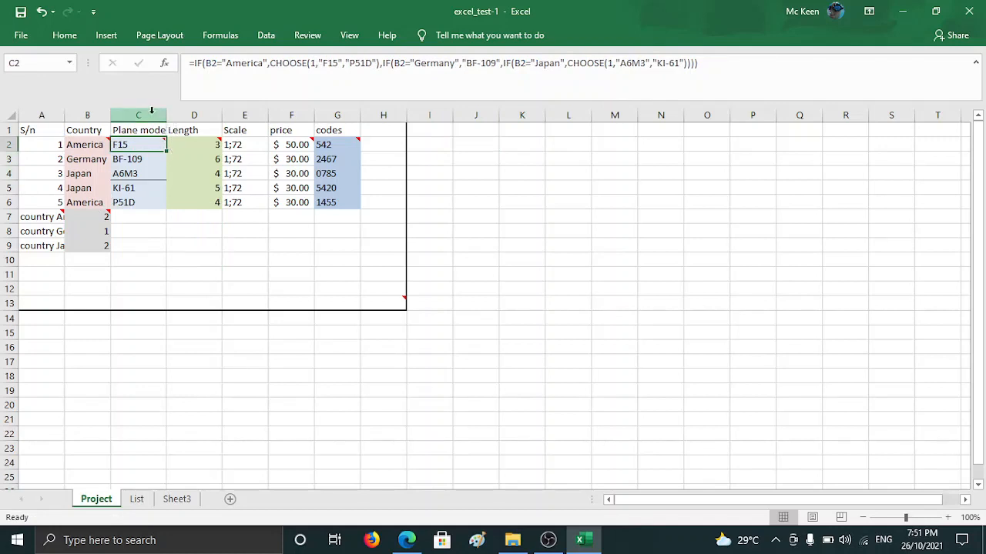
Insert a narrow column headed 'no.' before Plane model and select its cells C2:C6.
left_click(137, 115)
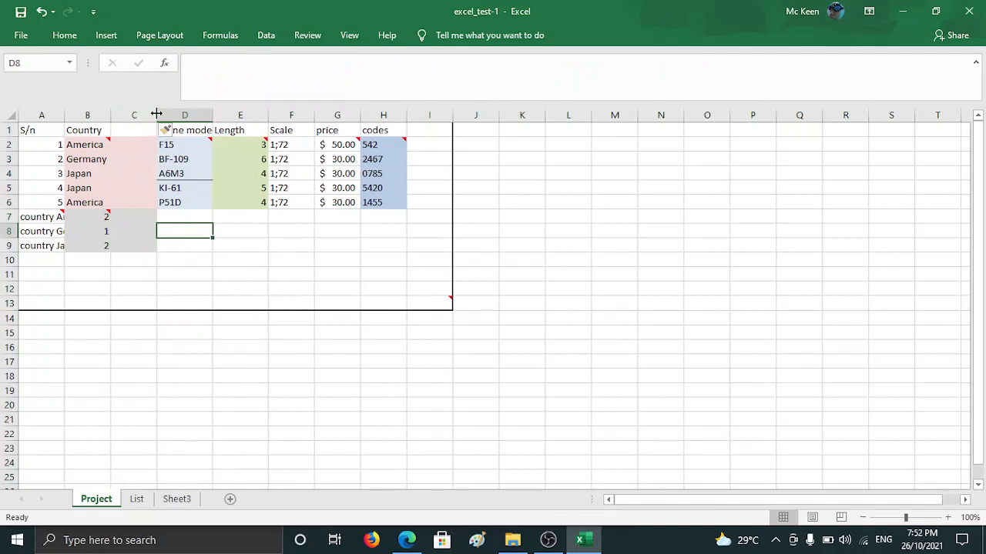
left_click_drag(157, 115, 140, 115)
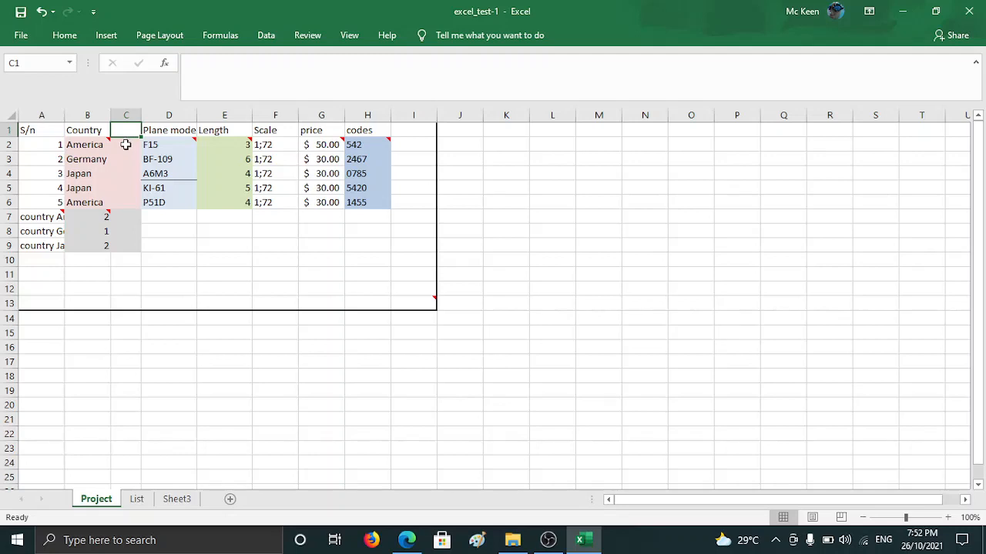
type("no")
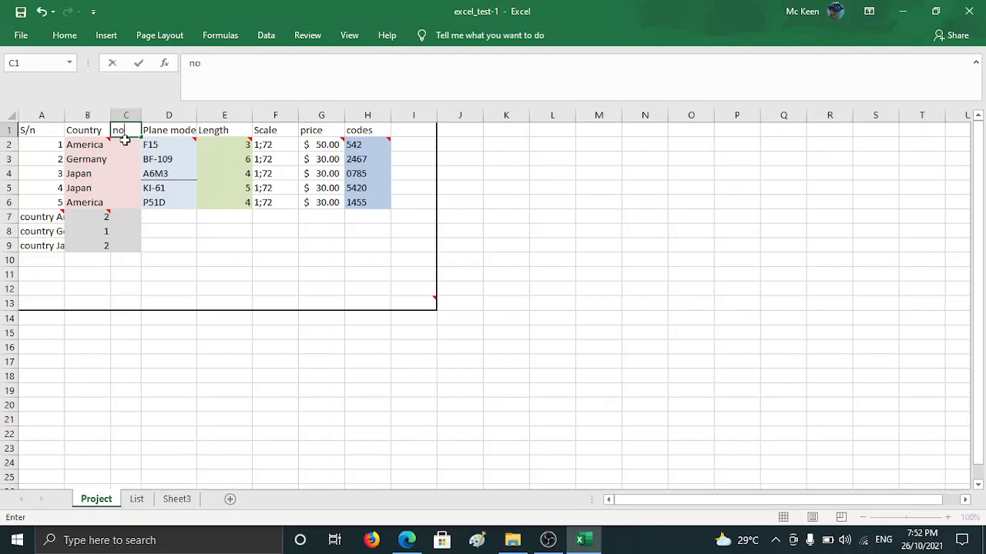
type(".")
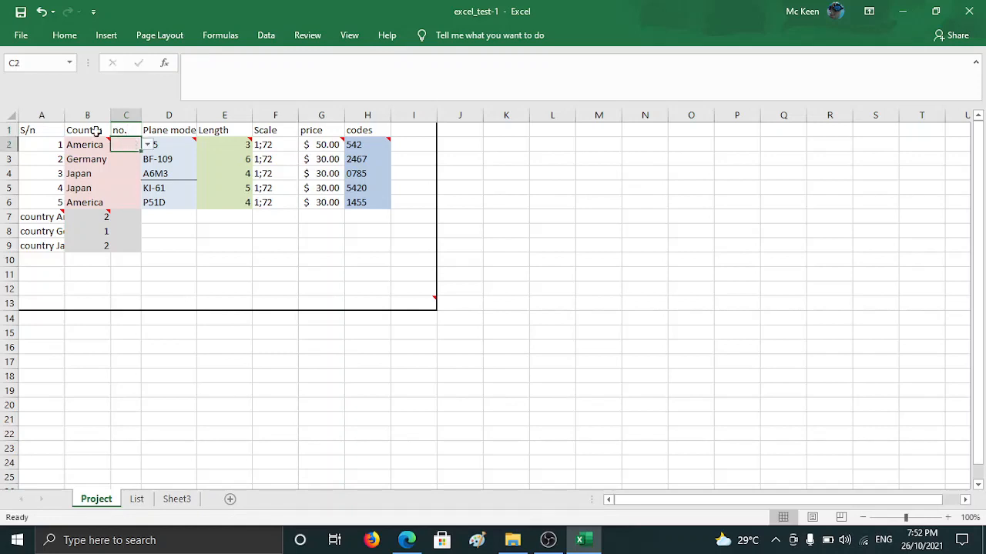
left_click(146, 145)
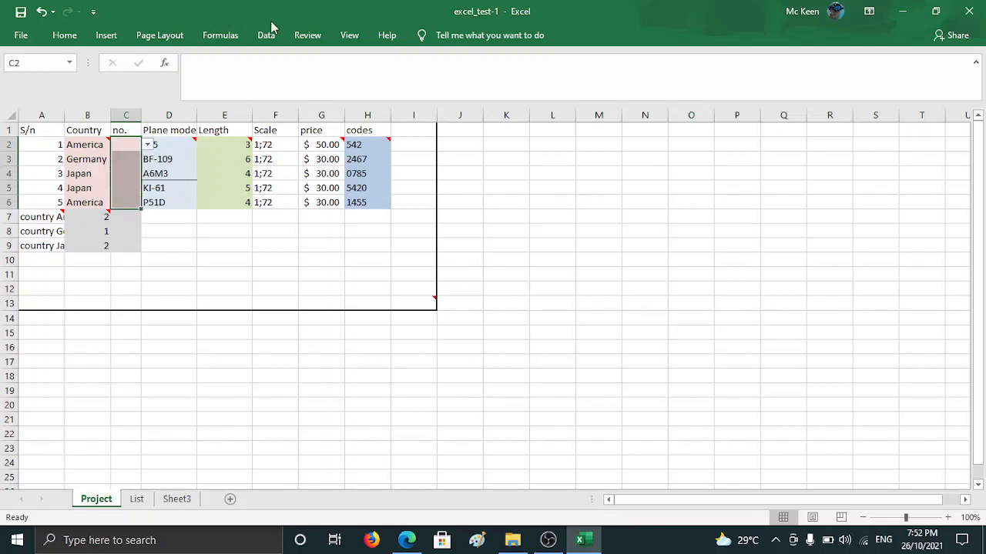
Set Data Validation for C2:C6 to Any value, clearing the inherited country list.
left_click(265, 35)
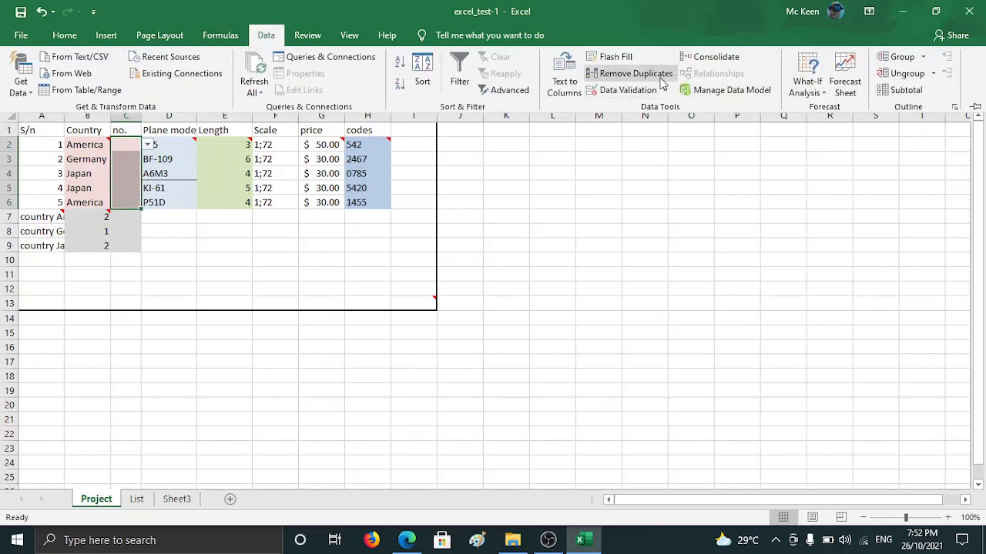
left_click(627, 89)
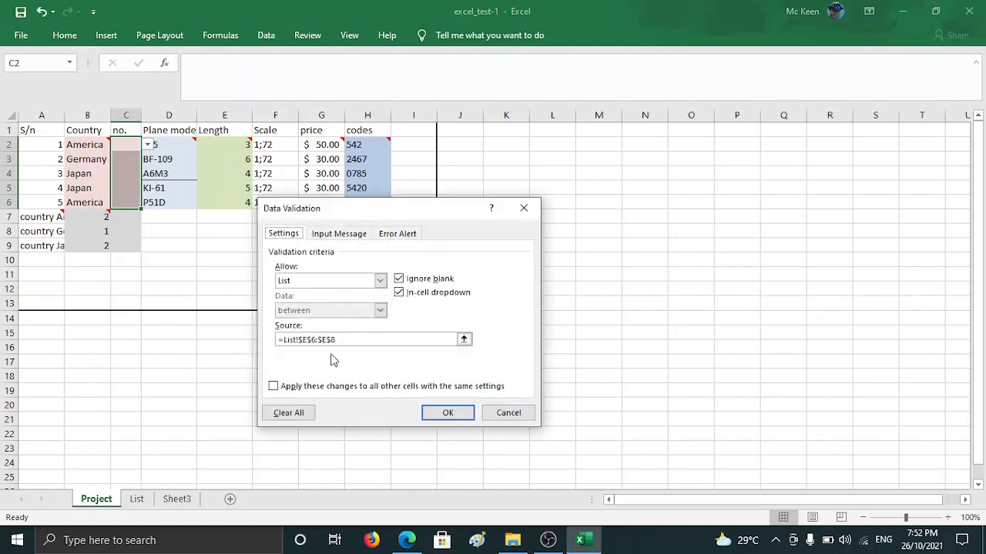
left_click(329, 281)
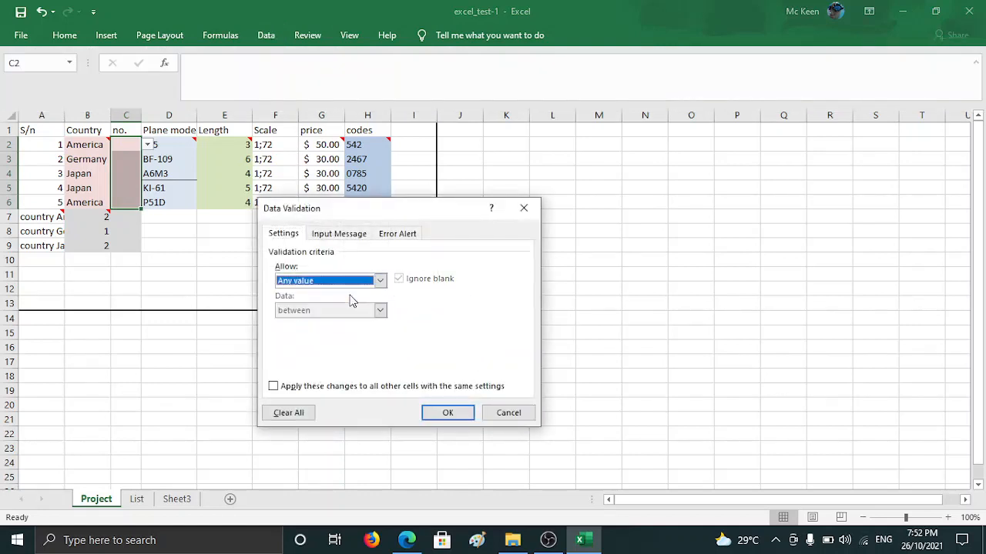
left_click(447, 412)
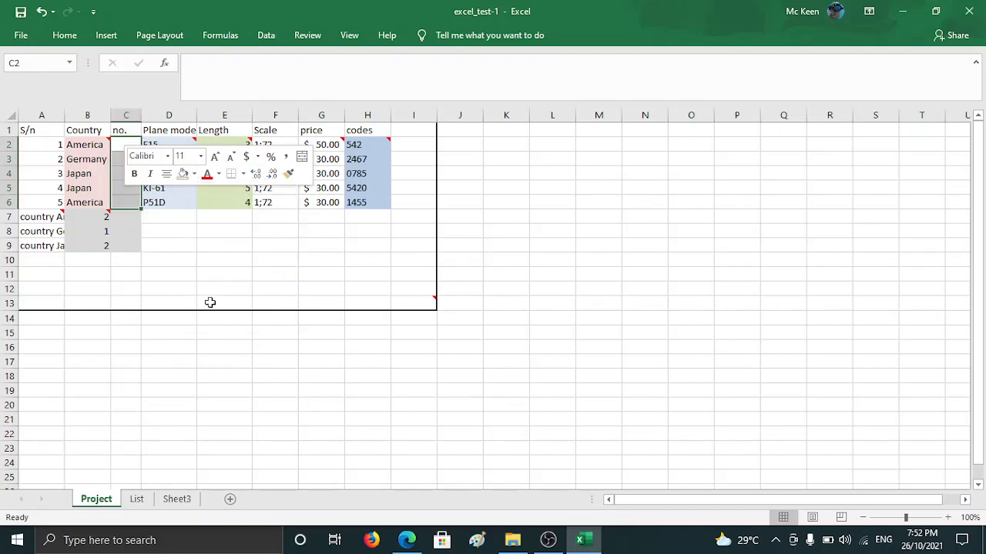
left_click(160, 275)
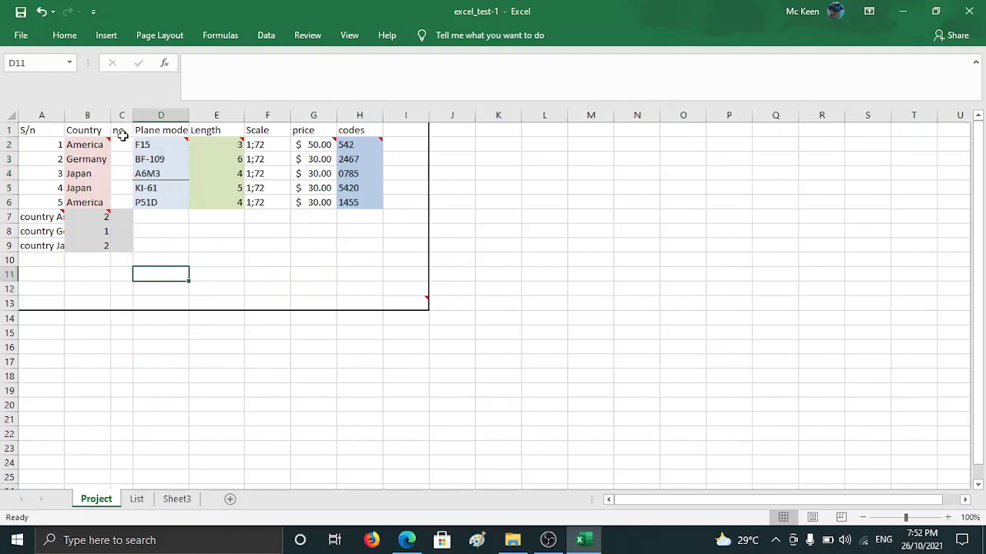
left_click(122, 144)
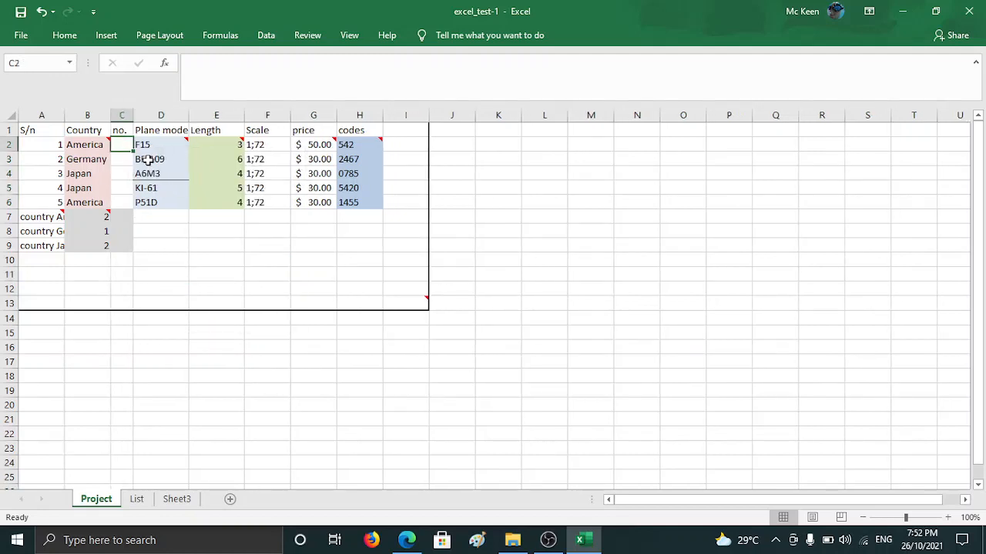
left_click(121, 174)
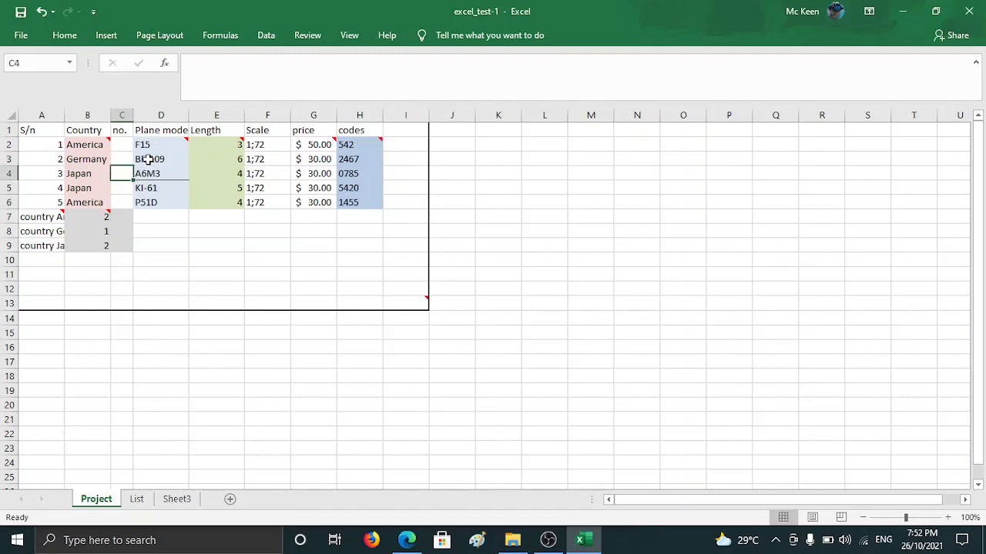
left_click(122, 144)
type("1")
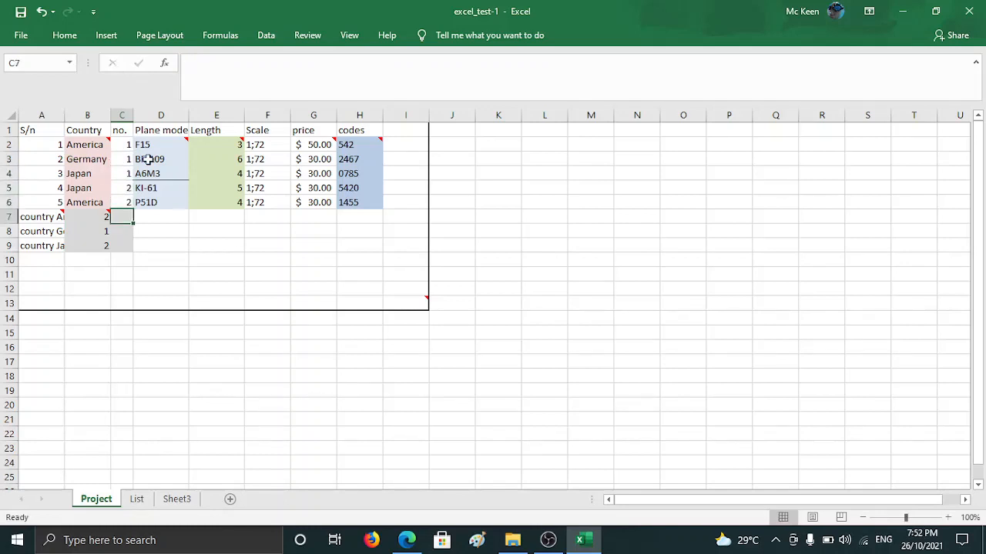
left_click(122, 202)
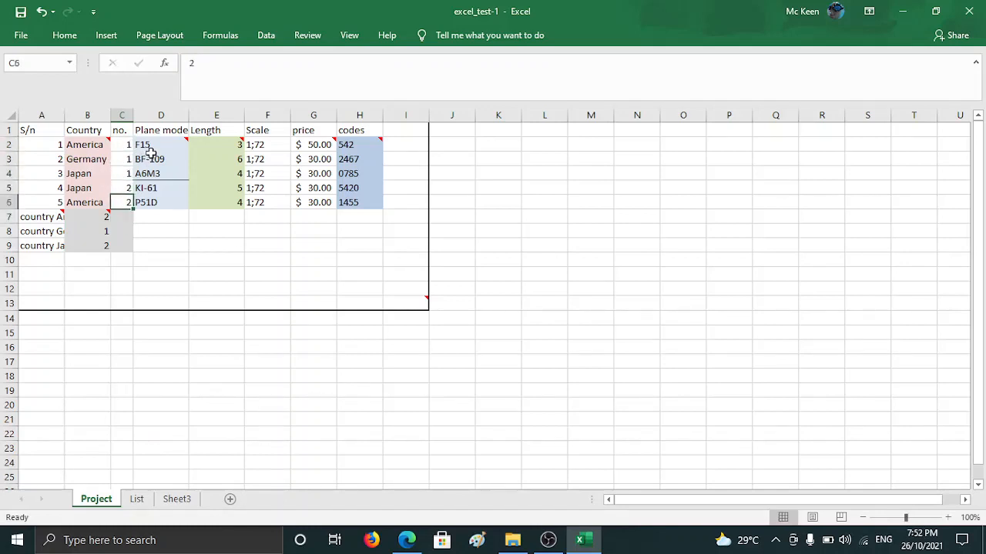
left_click(122, 188)
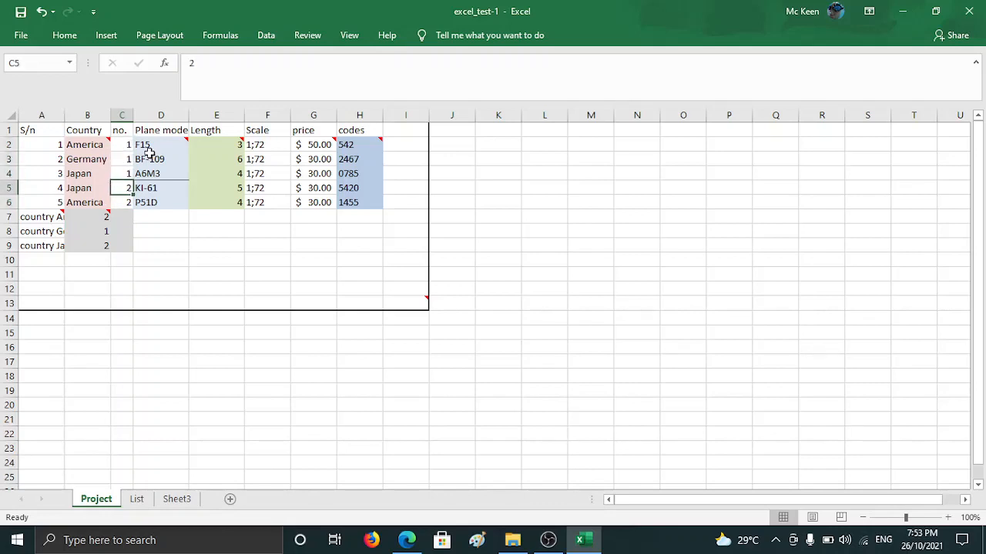
left_click(121, 144)
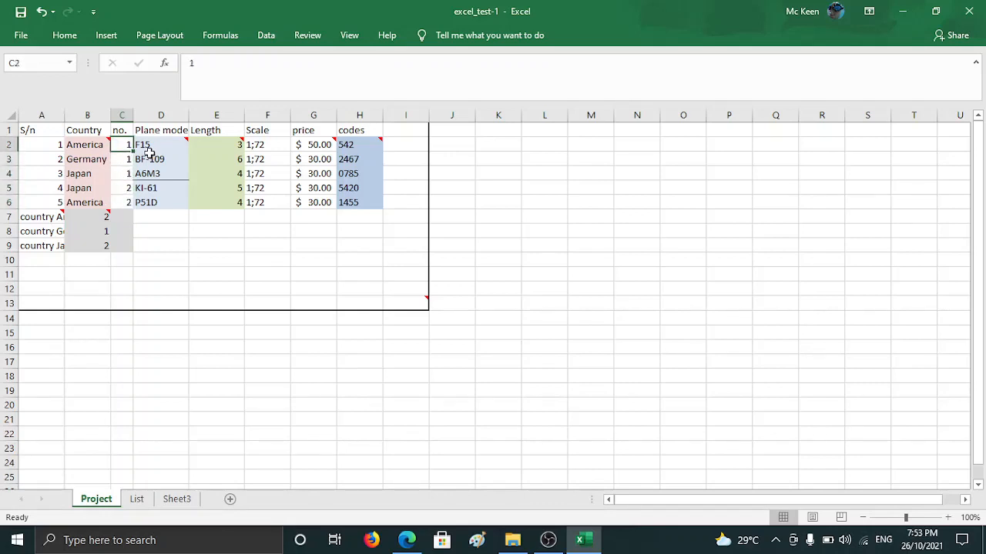
left_click(160, 145)
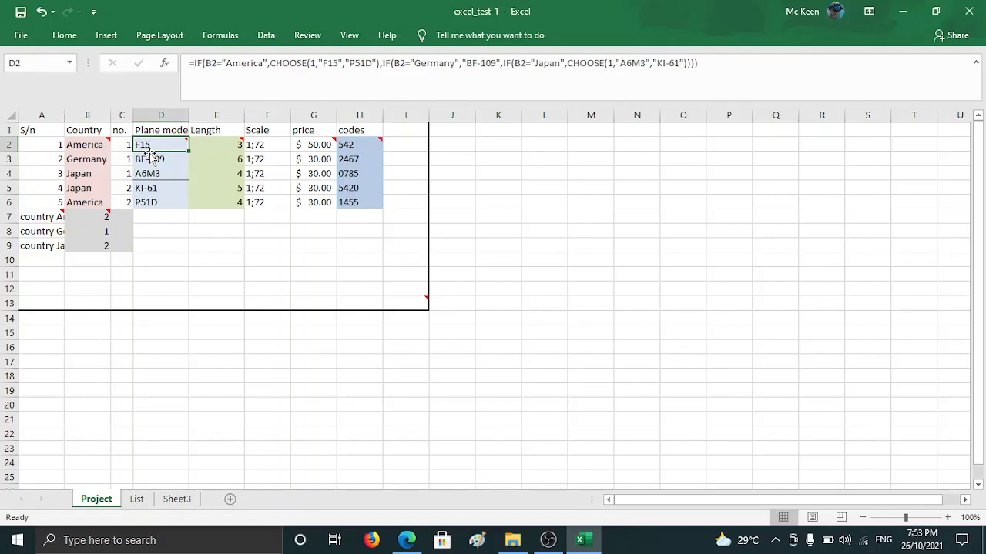
mouse_move(363, 103)
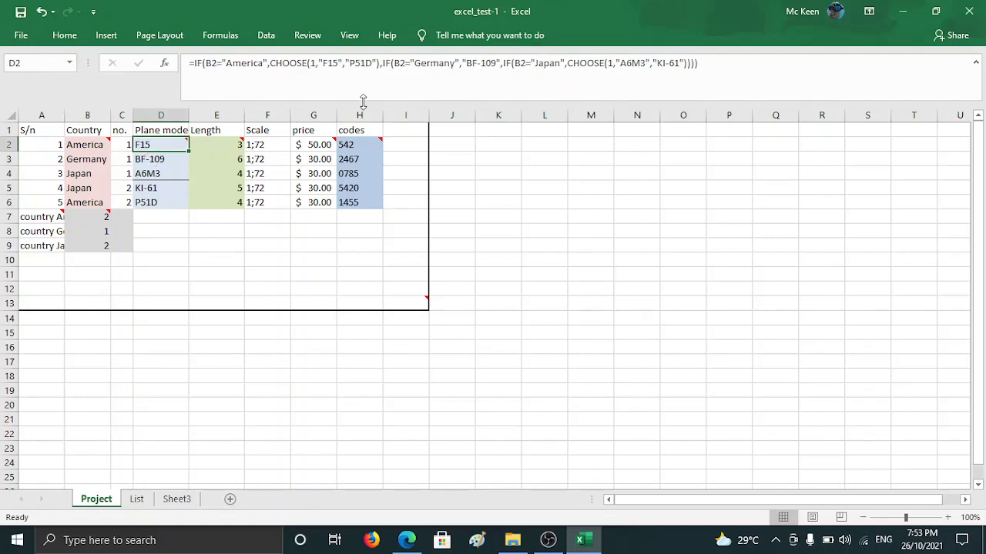
left_click(231, 63)
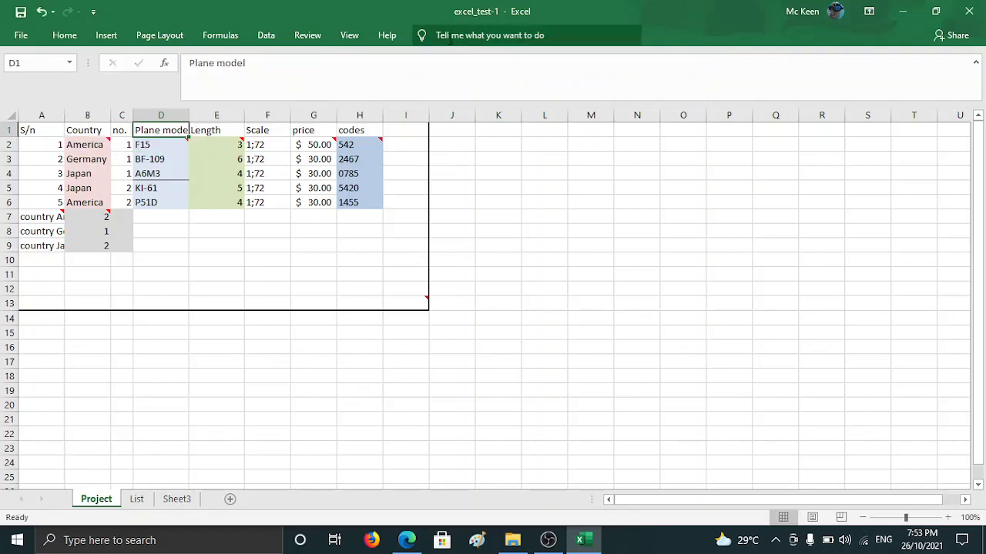
left_click(160, 145)
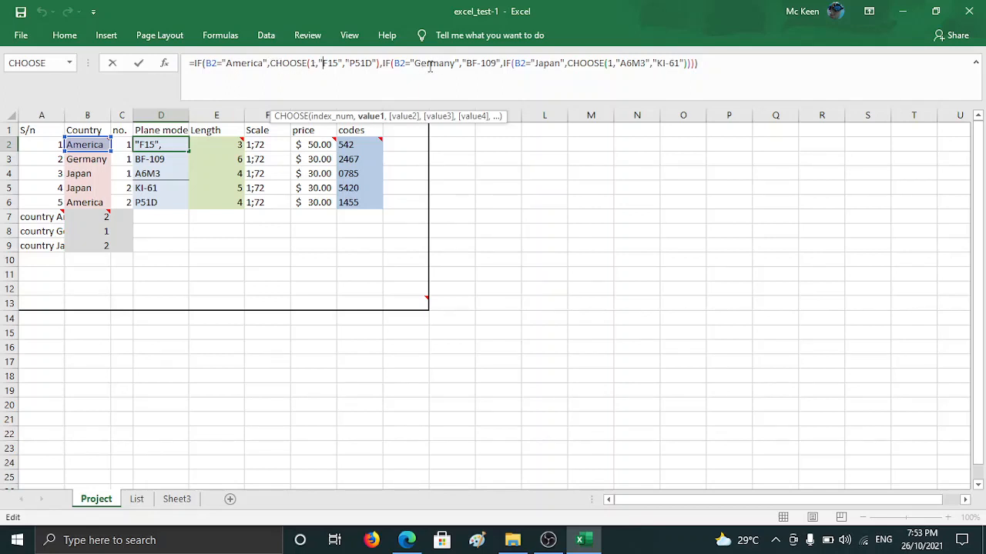
mouse_move(479, 67)
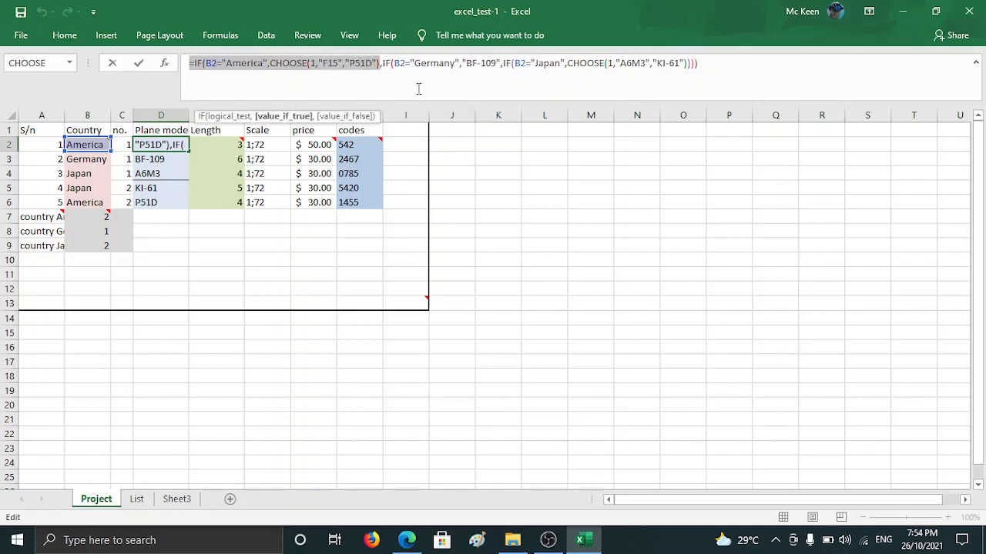
mouse_move(231, 124)
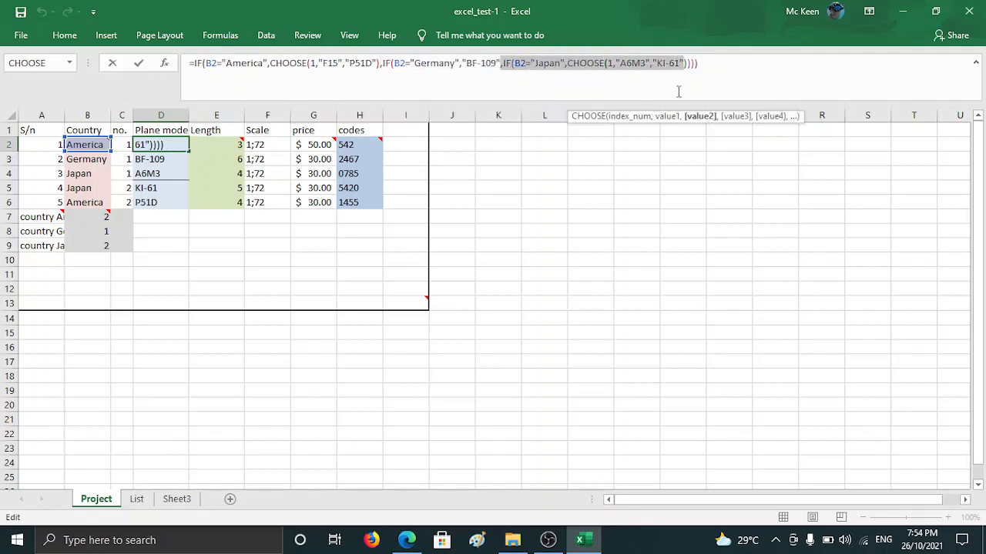
mouse_move(697, 63)
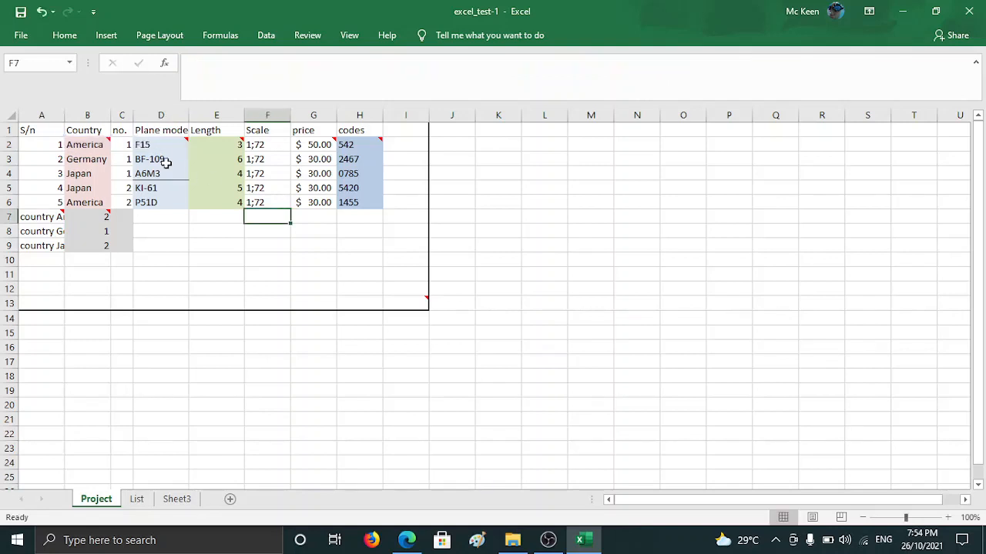
Compare the plane model formulas in D2, D4 and D5 before editing.
left_click(161, 145)
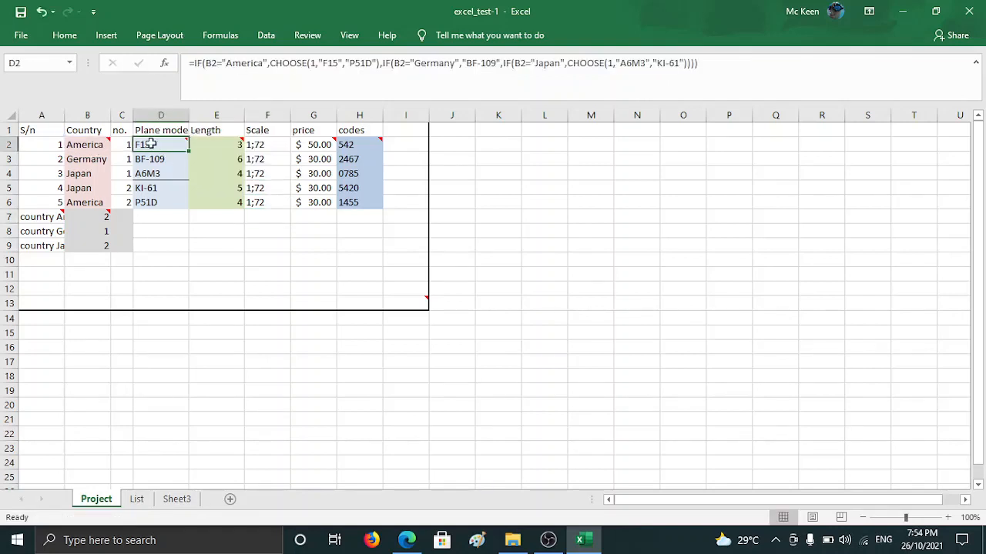
mouse_move(604, 67)
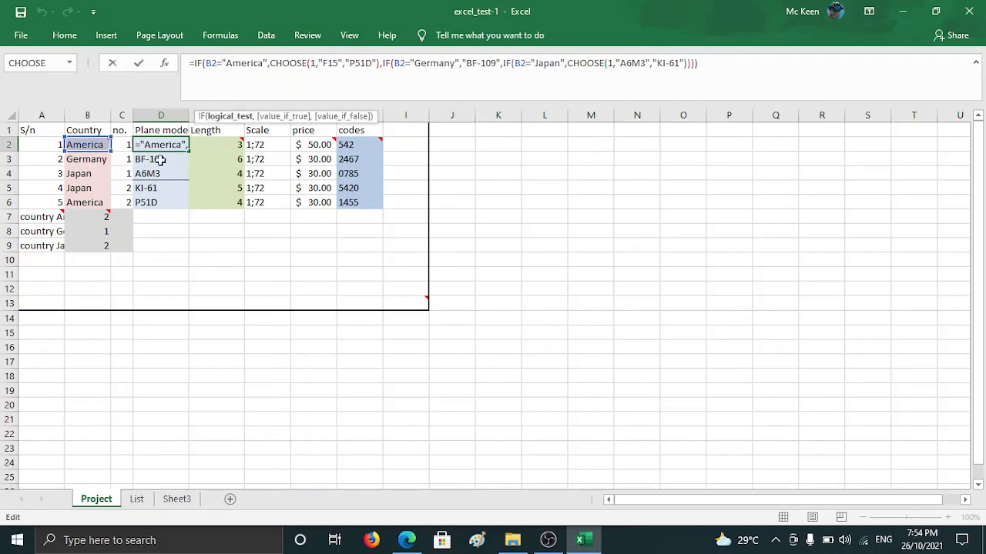
key("Return")
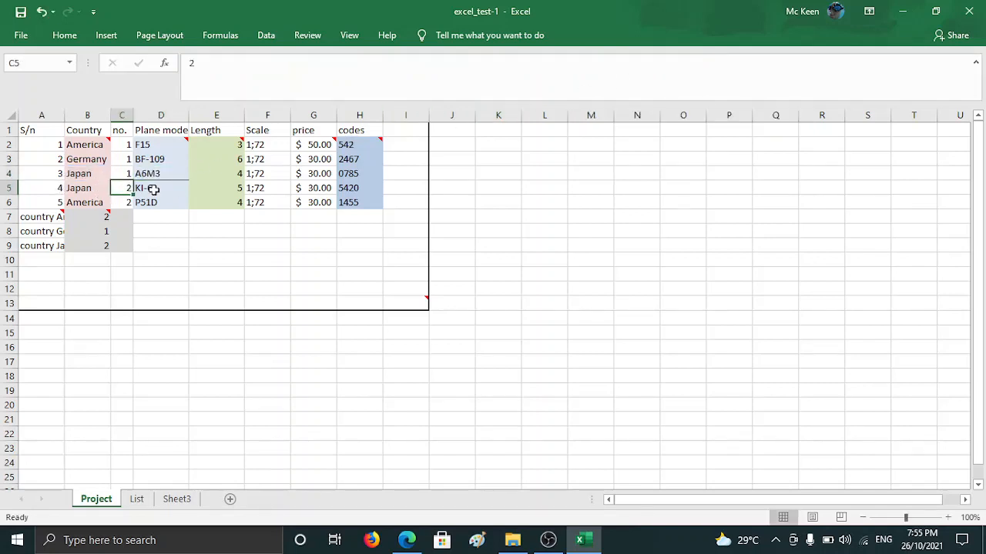
left_click(160, 188)
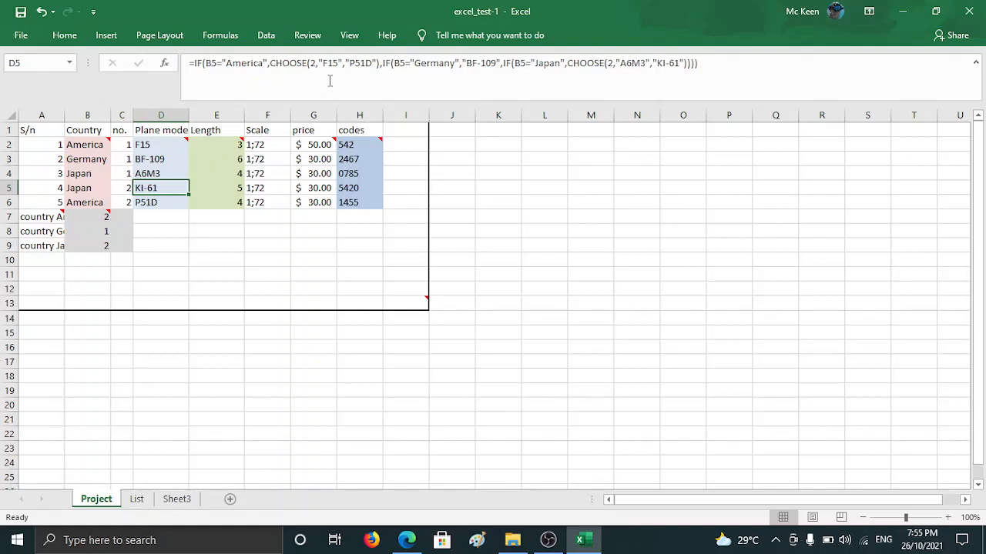
left_click(161, 173)
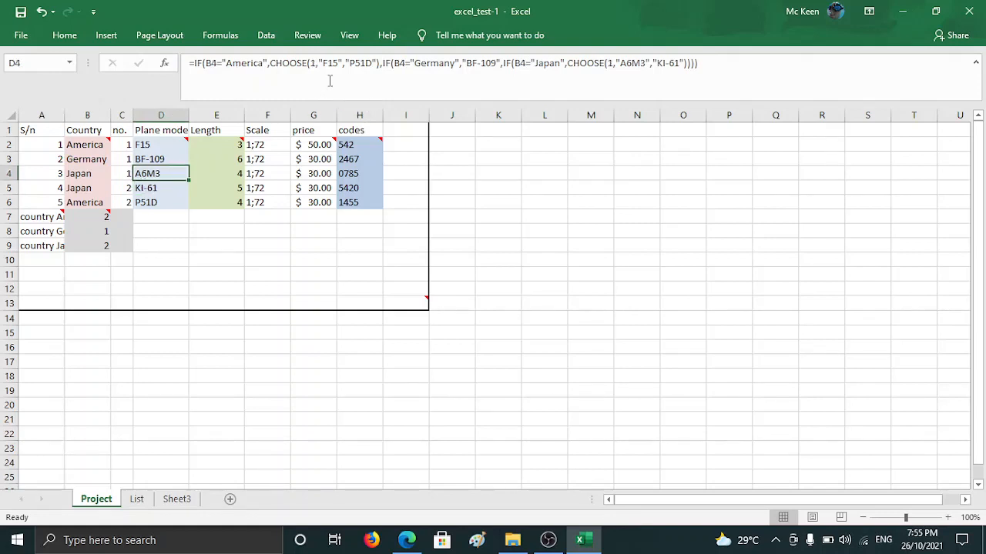
Change both CHOOSE index arguments in D5 from 1 to 2 so Japan's second row returns KI-61.
key("ctrl+v")
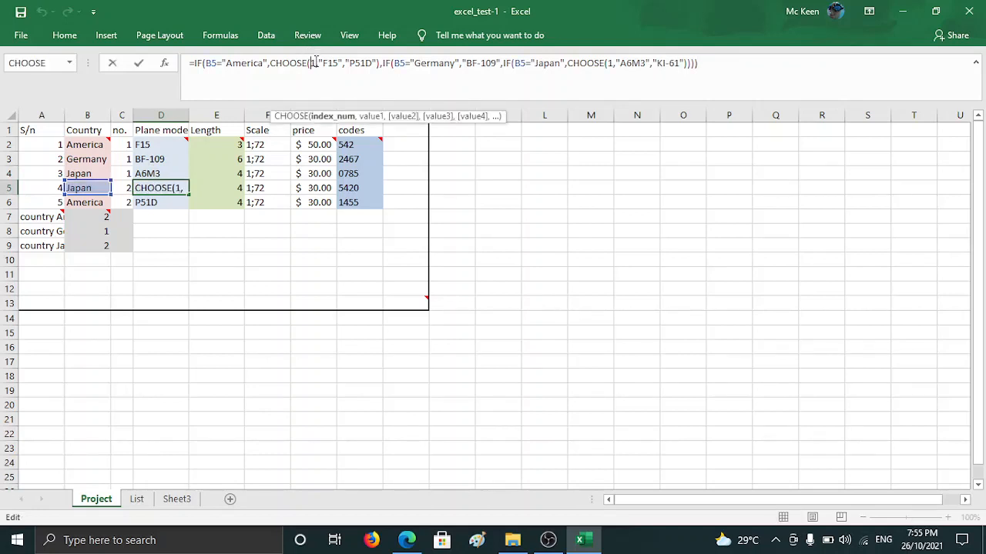
type("2")
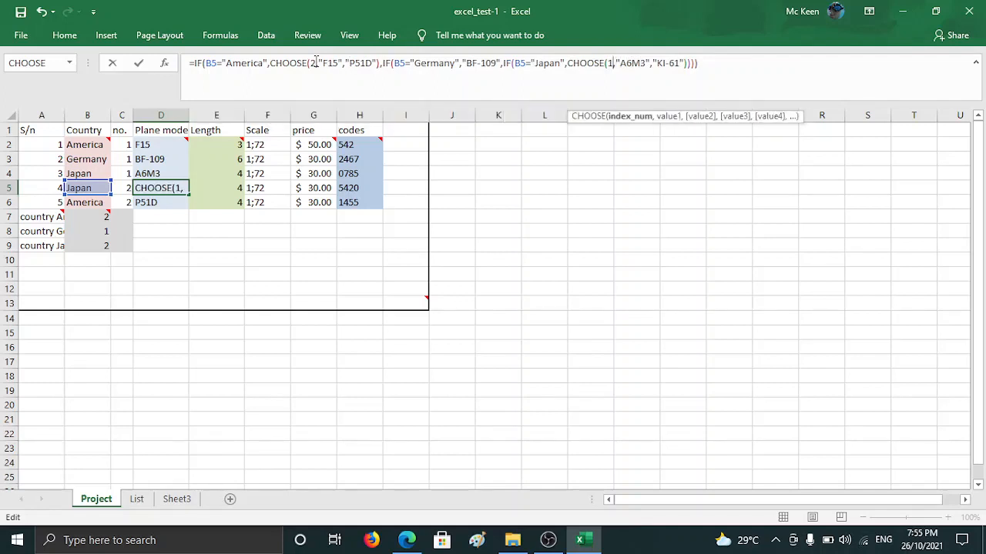
type("2")
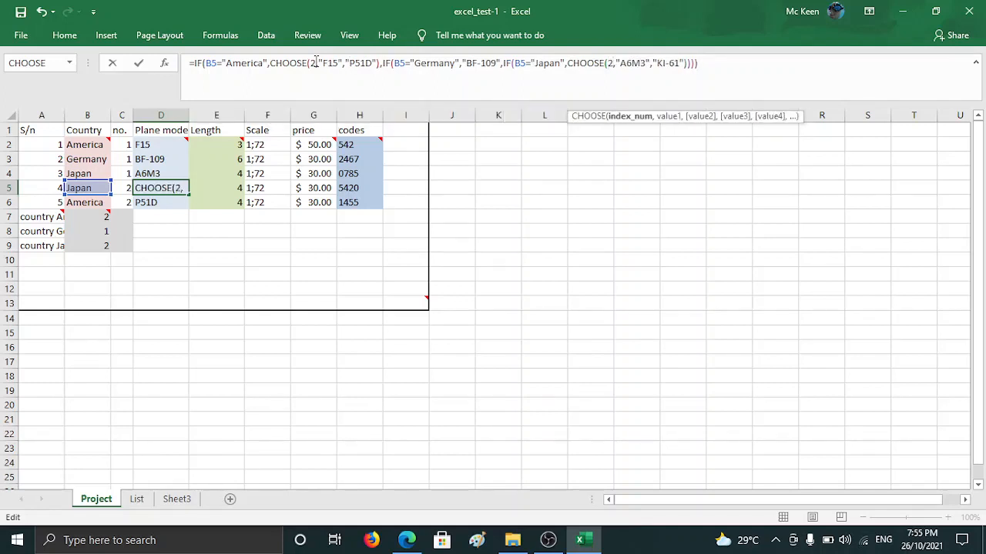
key("Return")
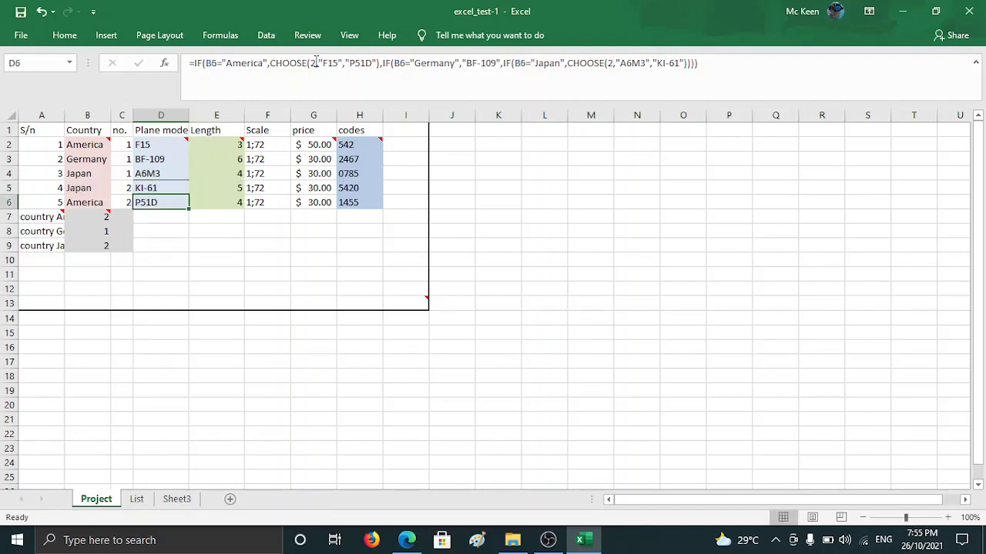
mouse_move(341, 66)
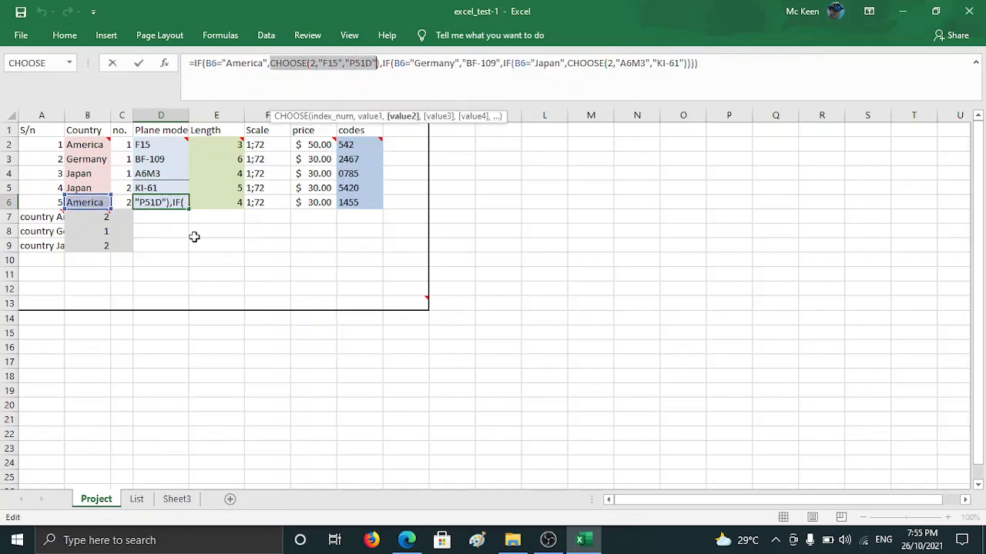
key("Return")
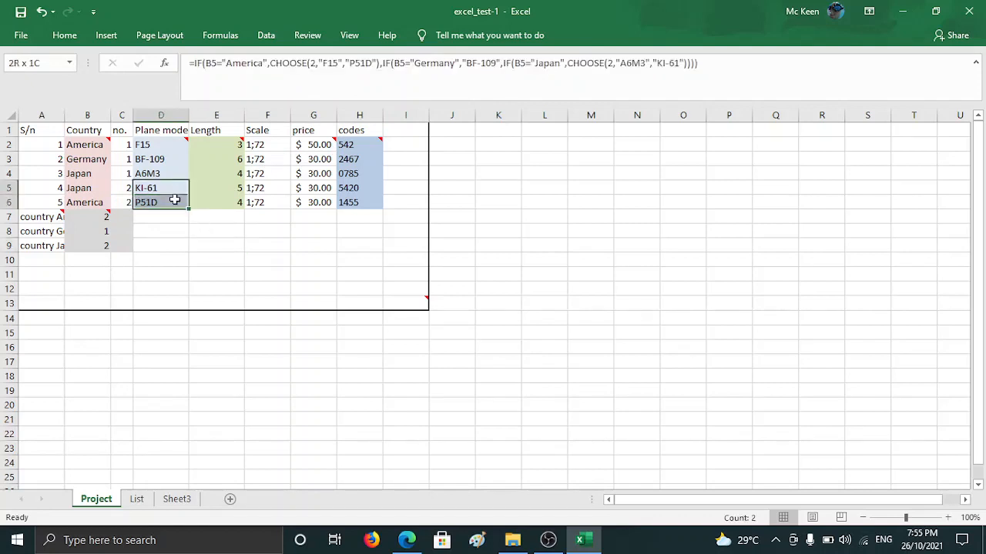
right_click(145, 188)
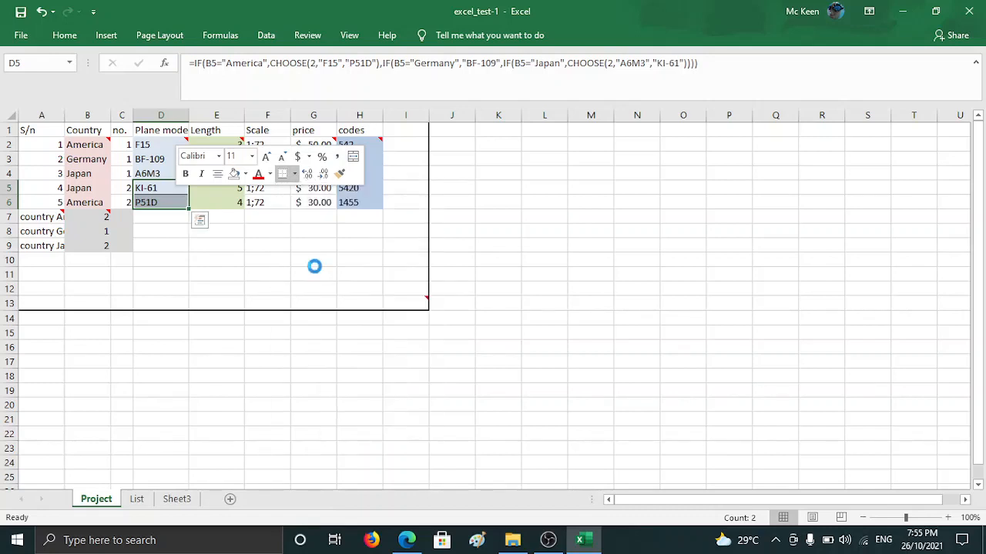
left_click(160, 145)
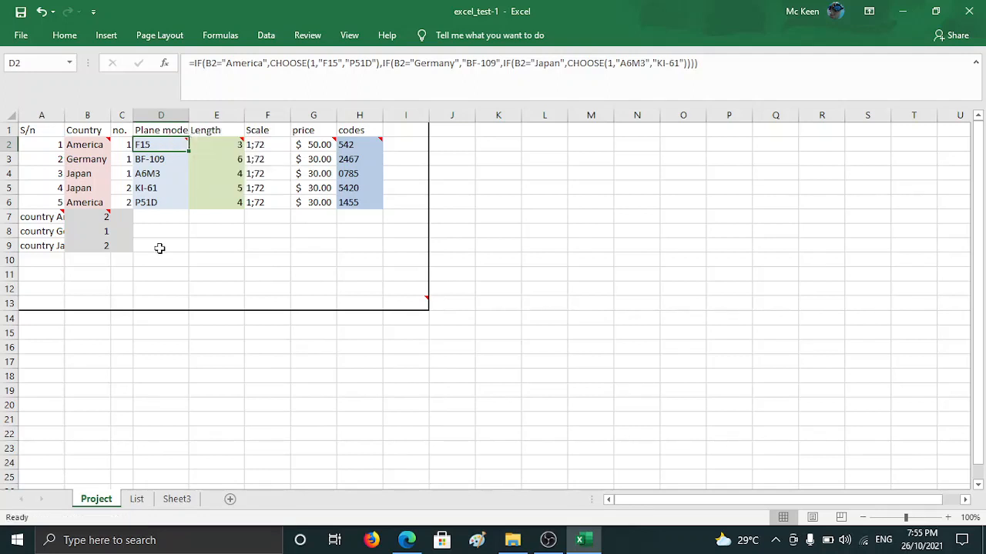
left_click(160, 188)
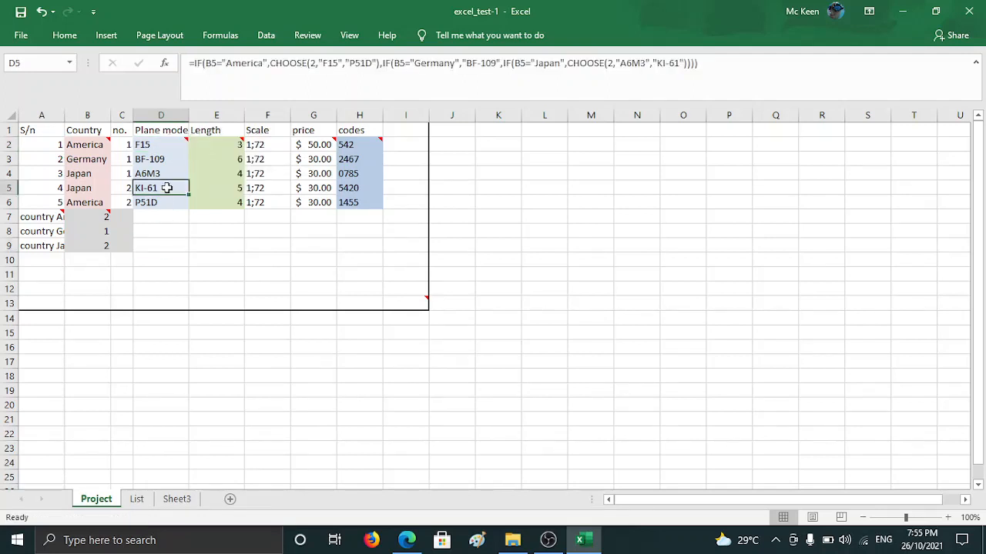
left_click(160, 202)
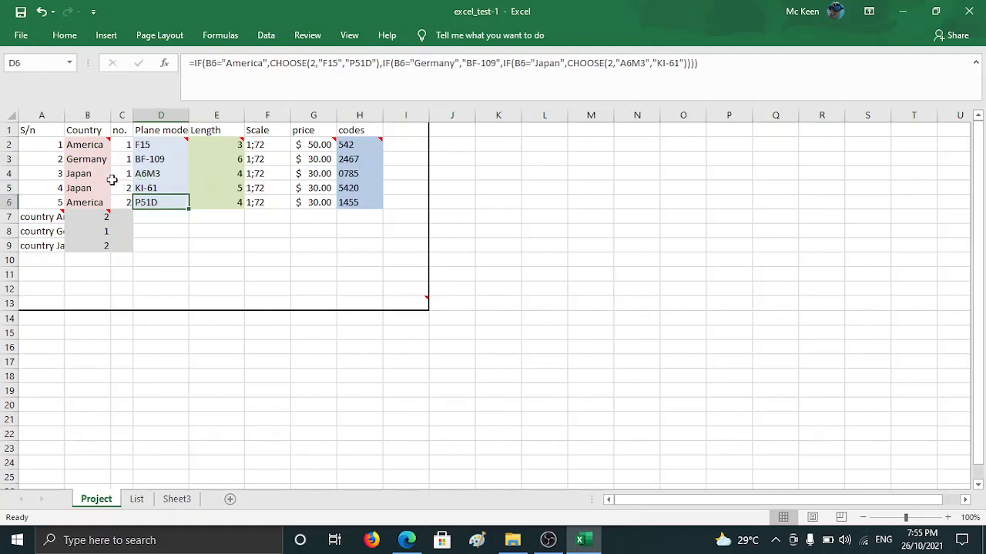
left_click(122, 188)
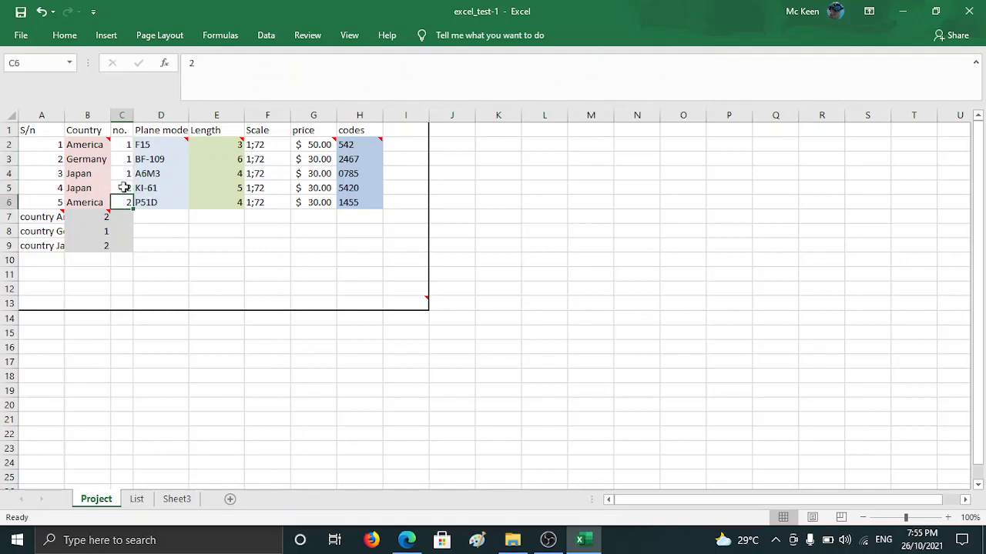
mouse_move(161, 145)
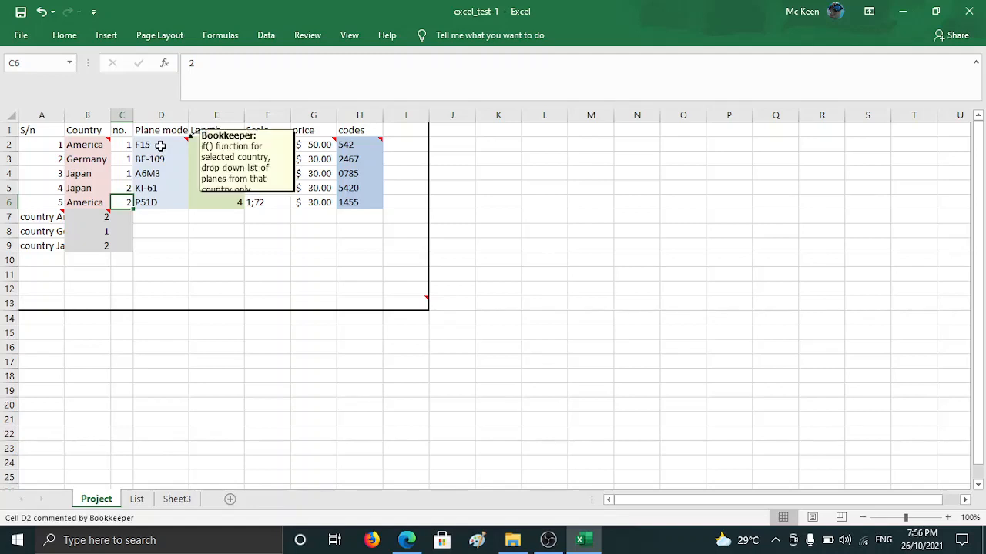
left_click(161, 144)
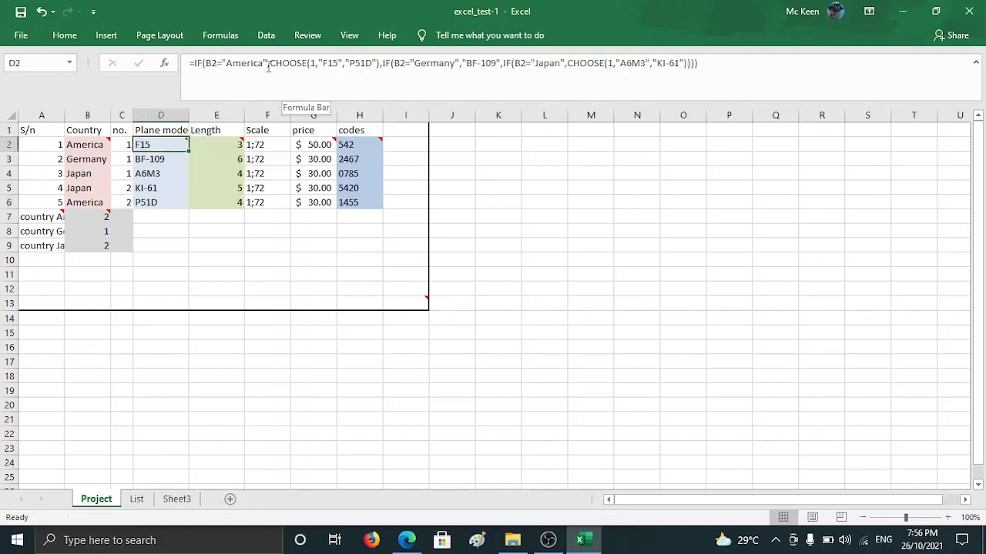
mouse_move(122, 130)
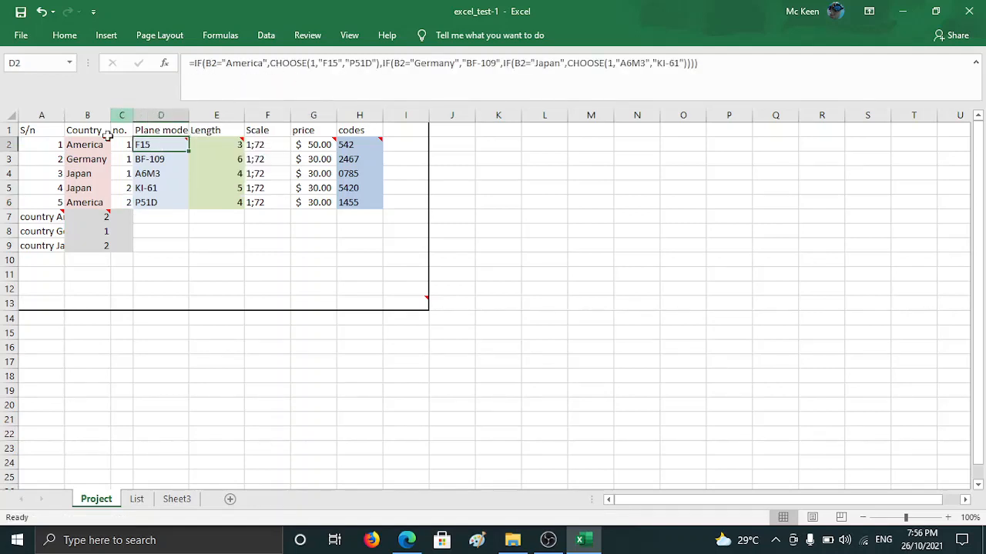
left_click(121, 145)
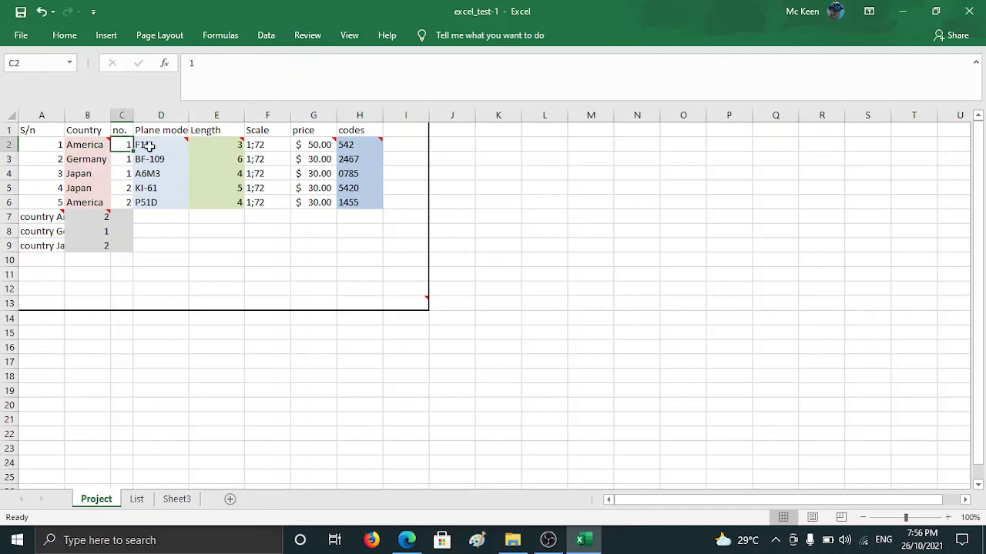
left_click(160, 145)
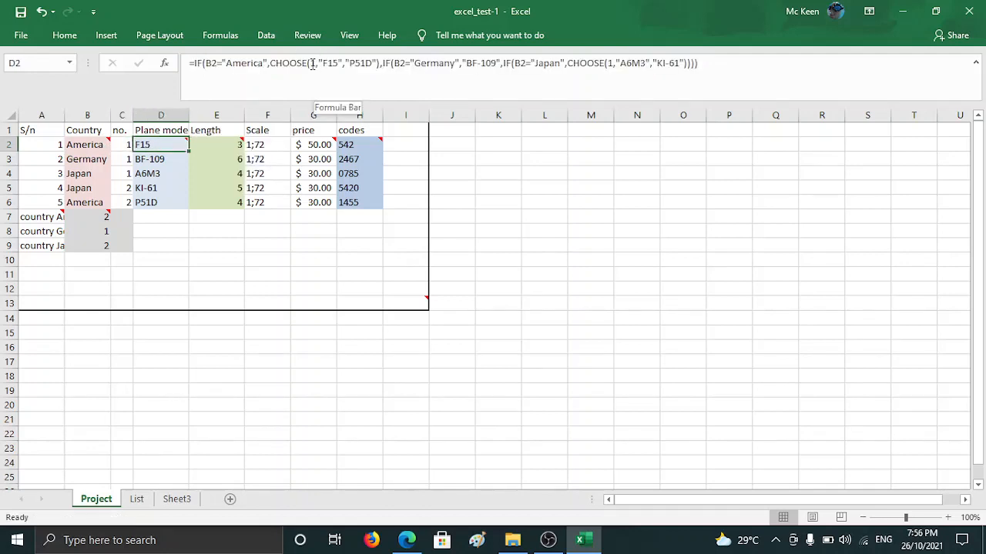
left_click(122, 188)
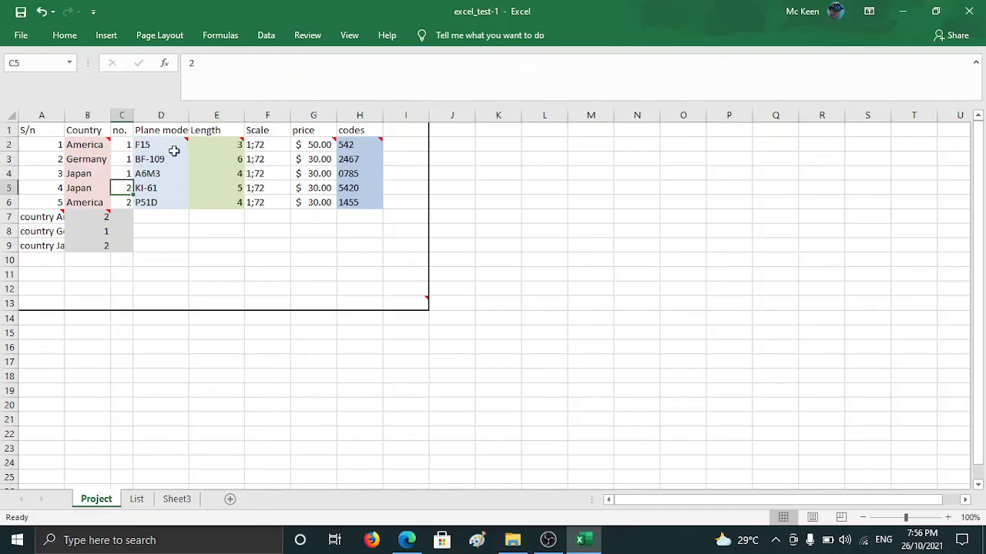
left_click(161, 188)
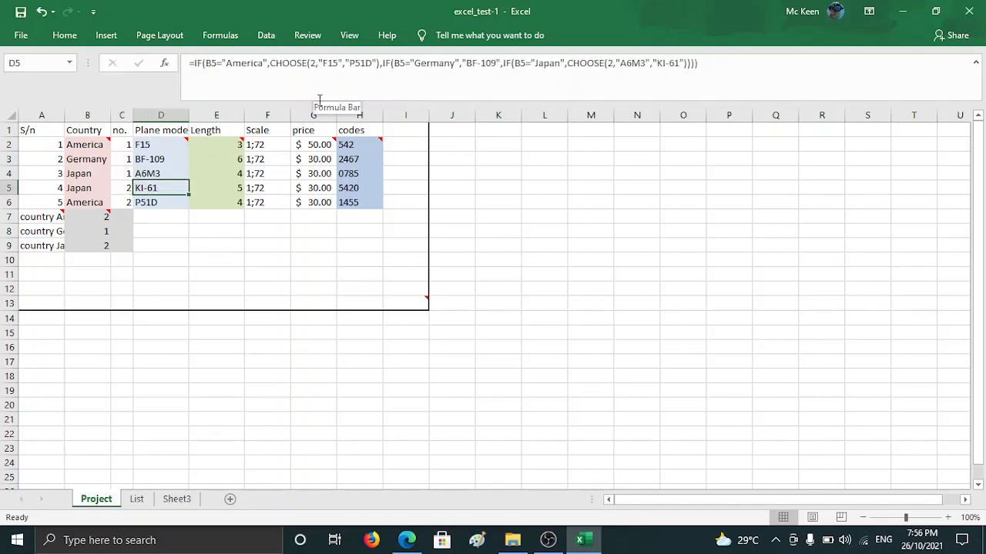
left_click(160, 158)
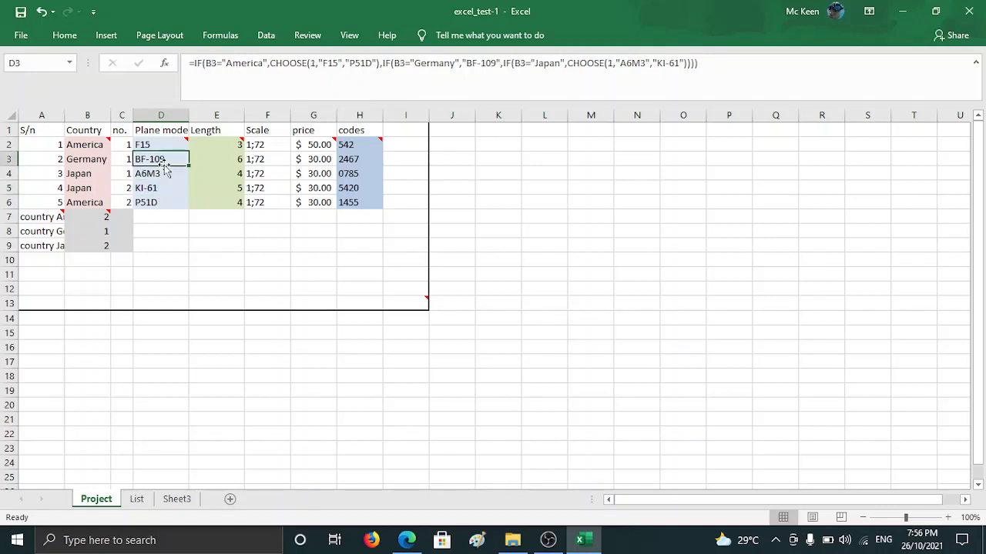
left_click(160, 188)
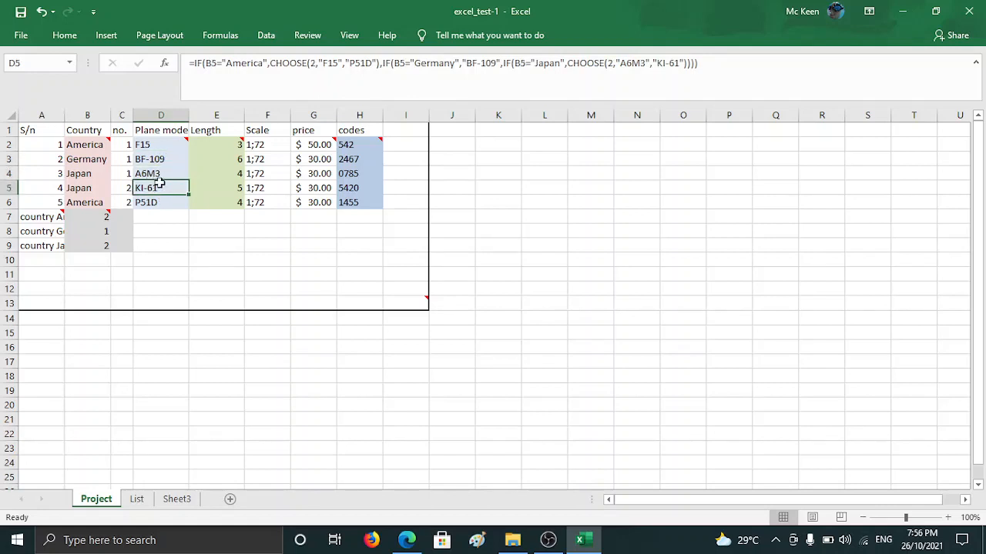
mouse_move(161, 139)
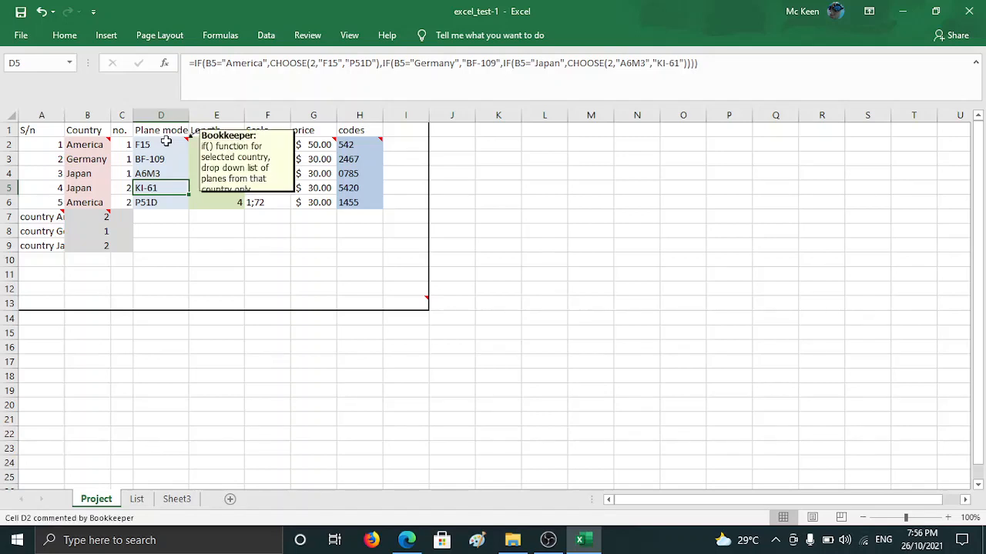
left_click(87, 144)
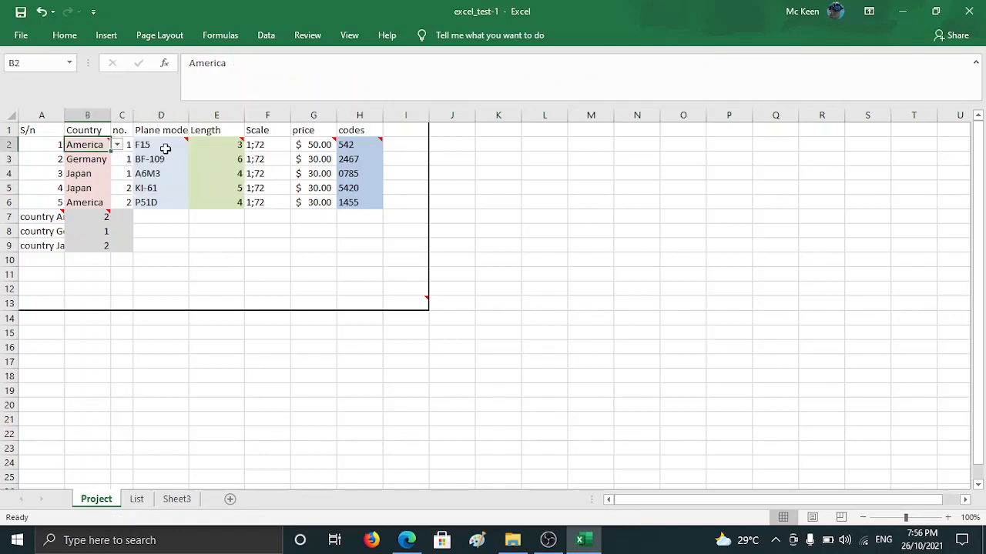
left_click(160, 145)
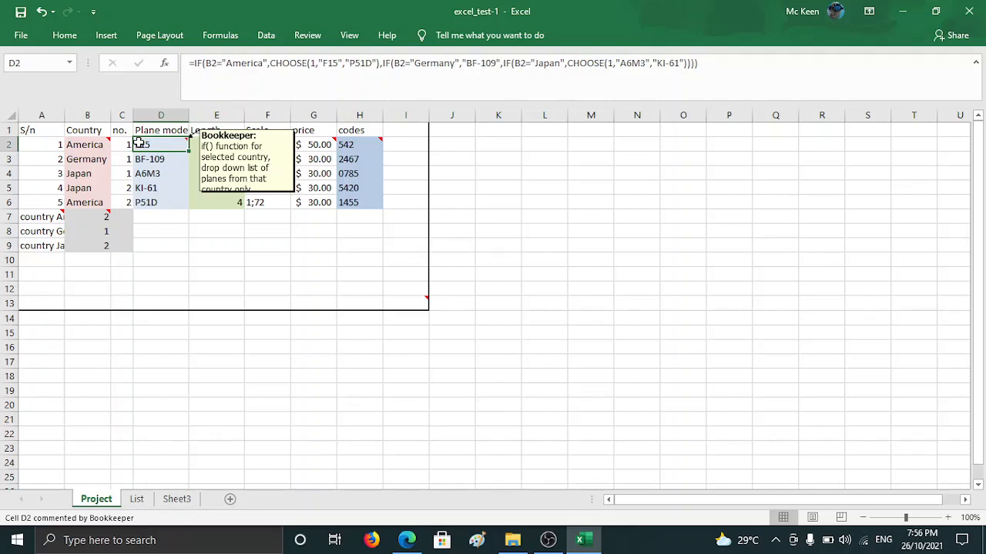
left_click(160, 188)
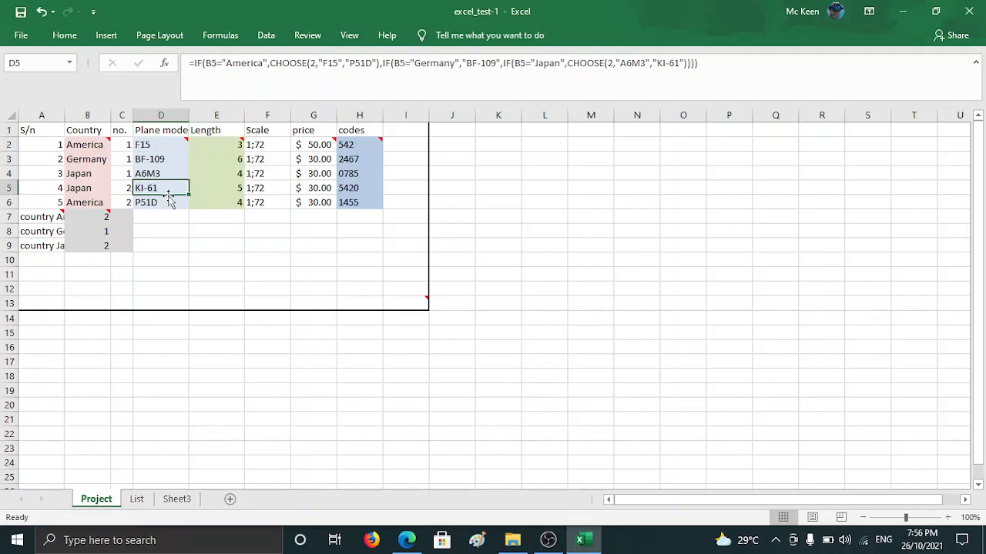
left_click(160, 202)
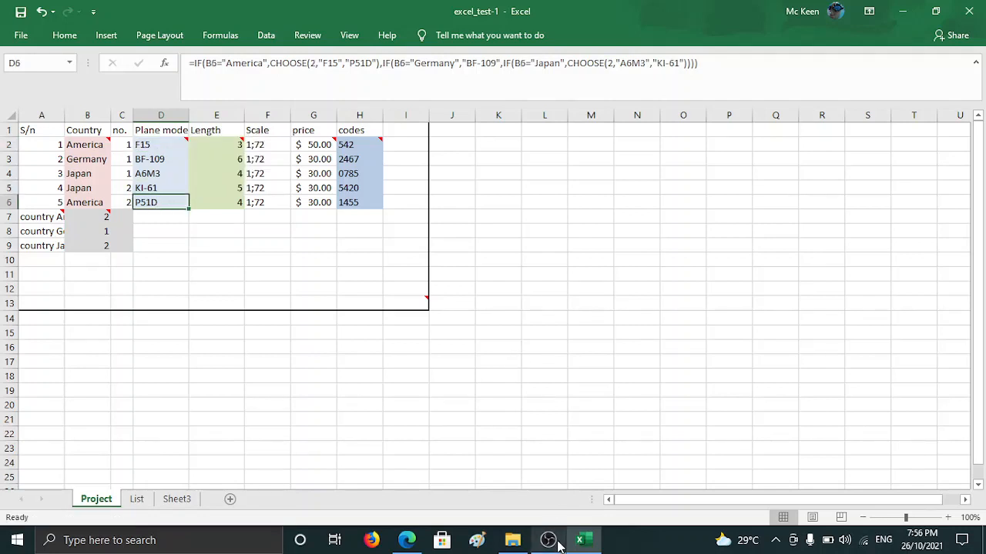
left_click(217, 144)
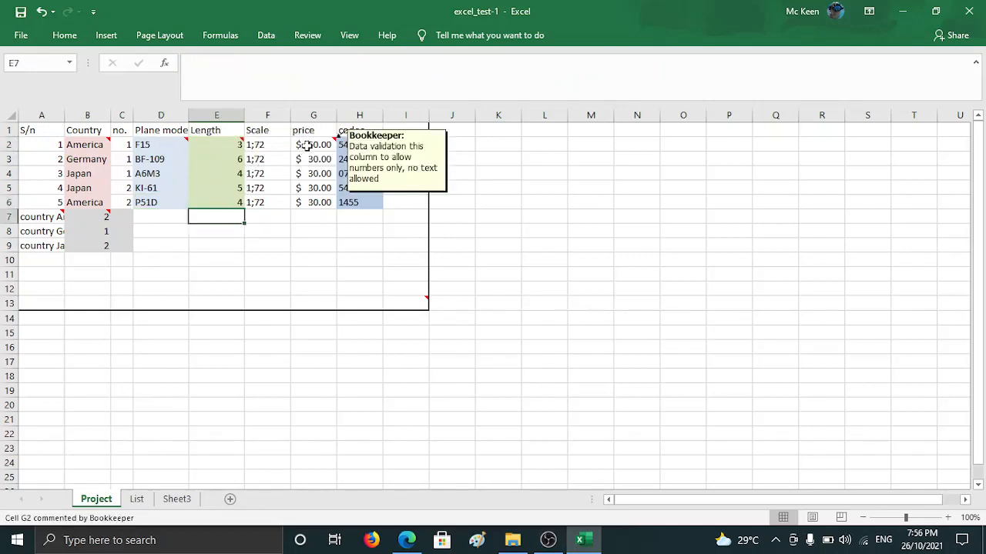
Inspect the hard-coded RIGHT formulas in H3 and H2, then start editing H2 to drop 542.
left_click(312, 173)
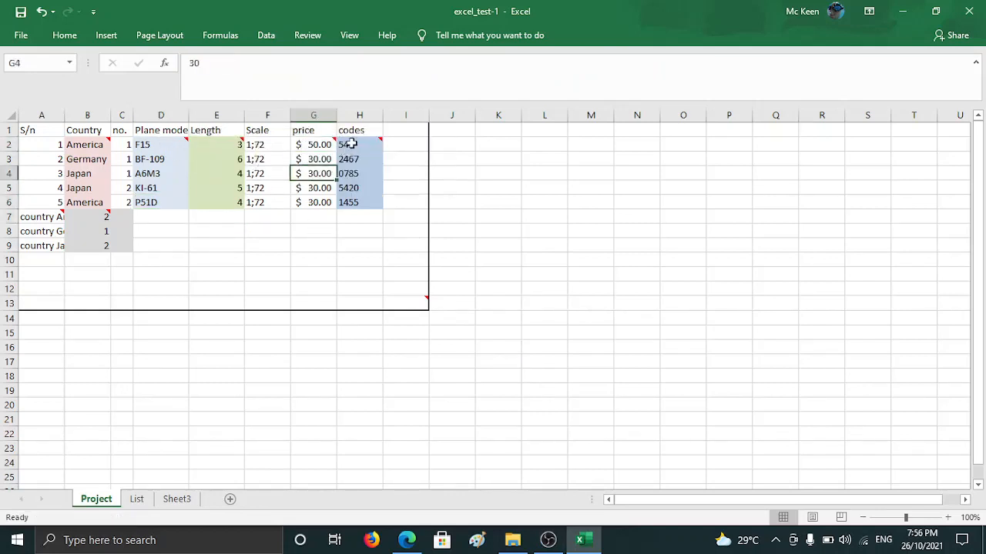
left_click(359, 144)
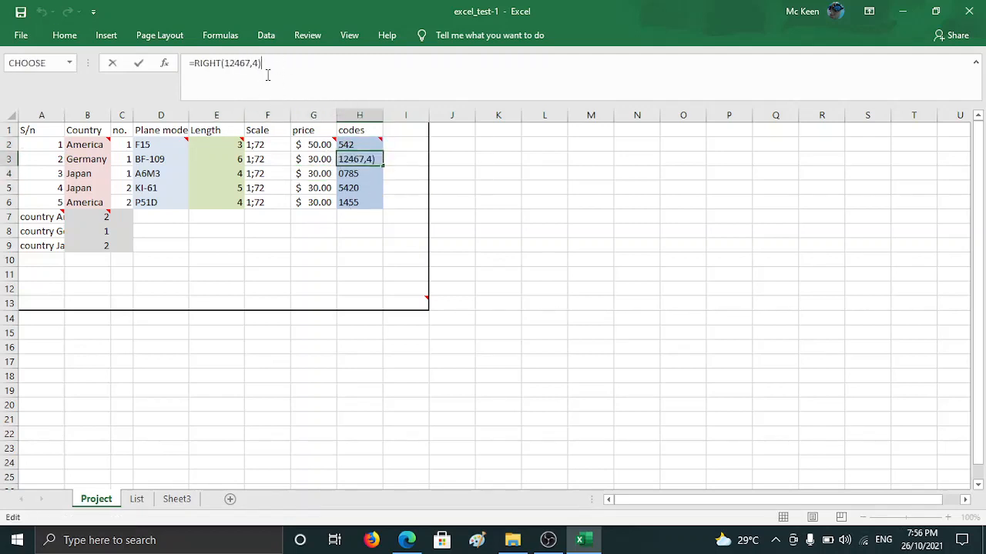
key("Return")
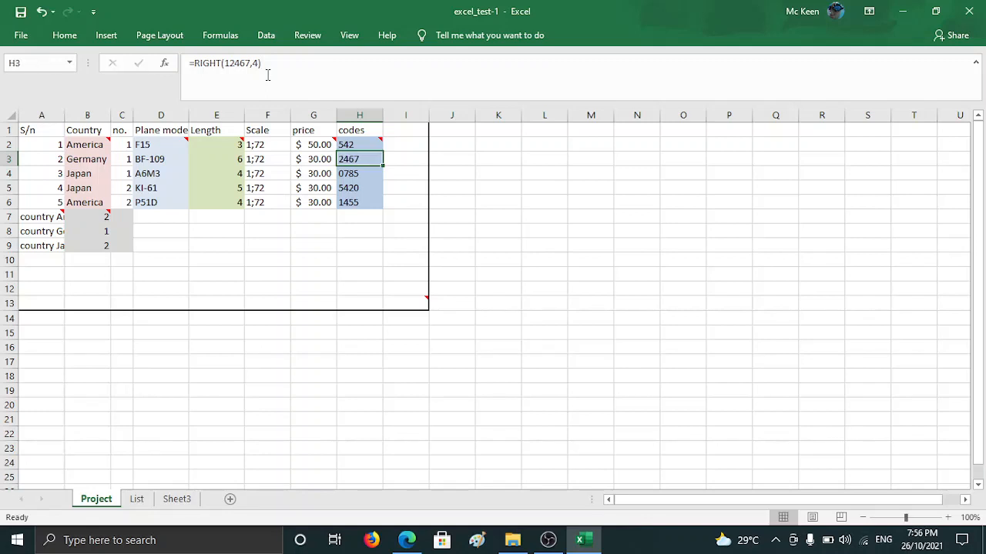
left_click(359, 144)
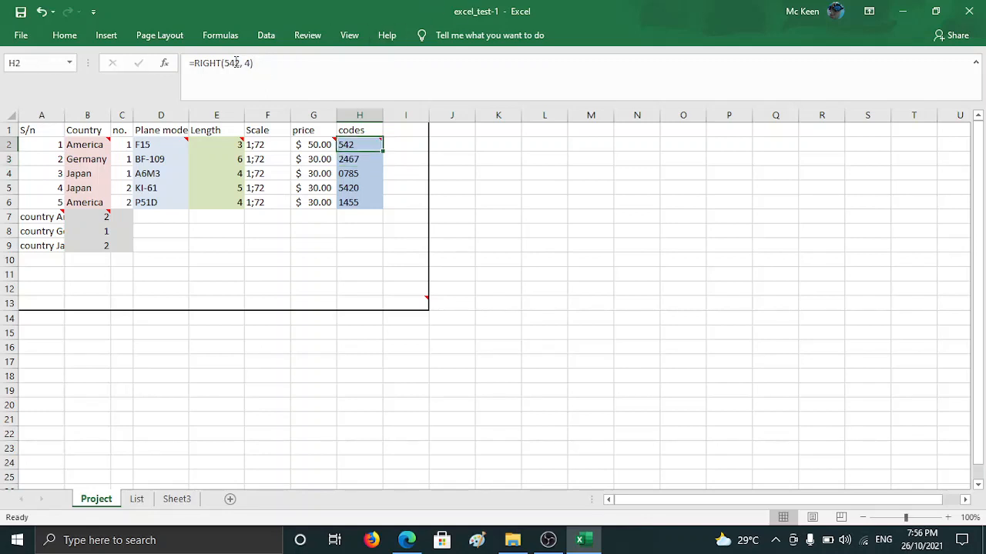
double_click(359, 145)
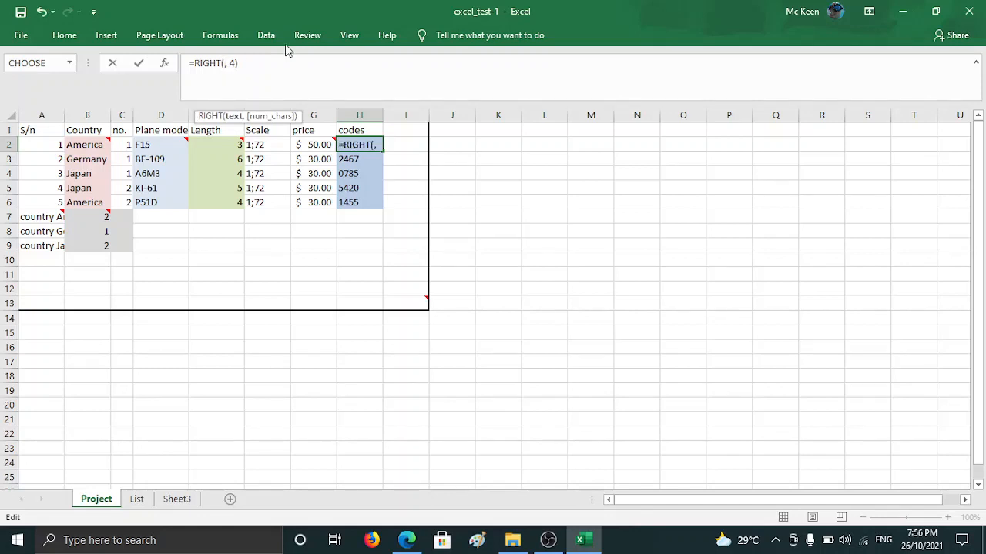
Make H2 =RIGHT(D2,4) and fill down to H6, giving codes F15, -109, A6M3, I-61, P51D.
left_click(154, 145)
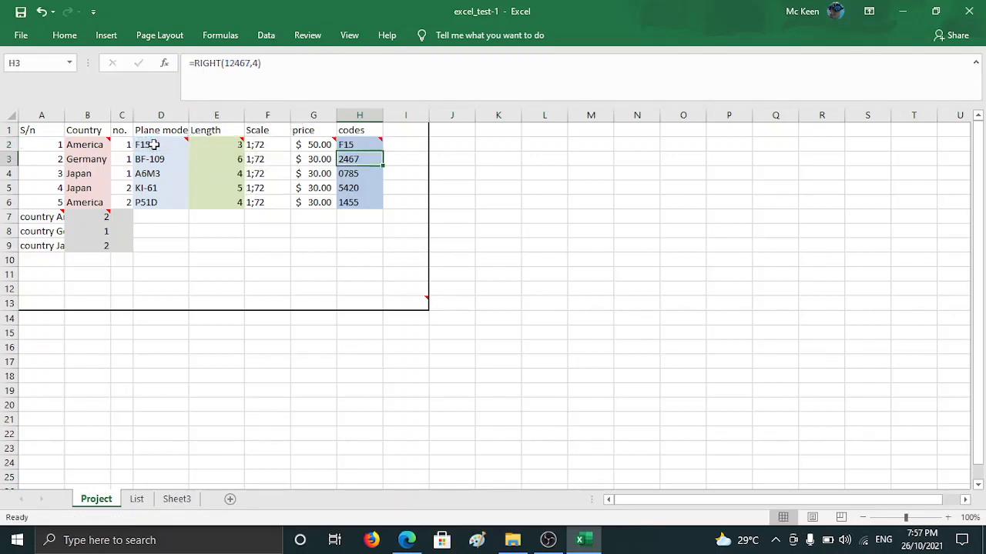
left_click(359, 145)
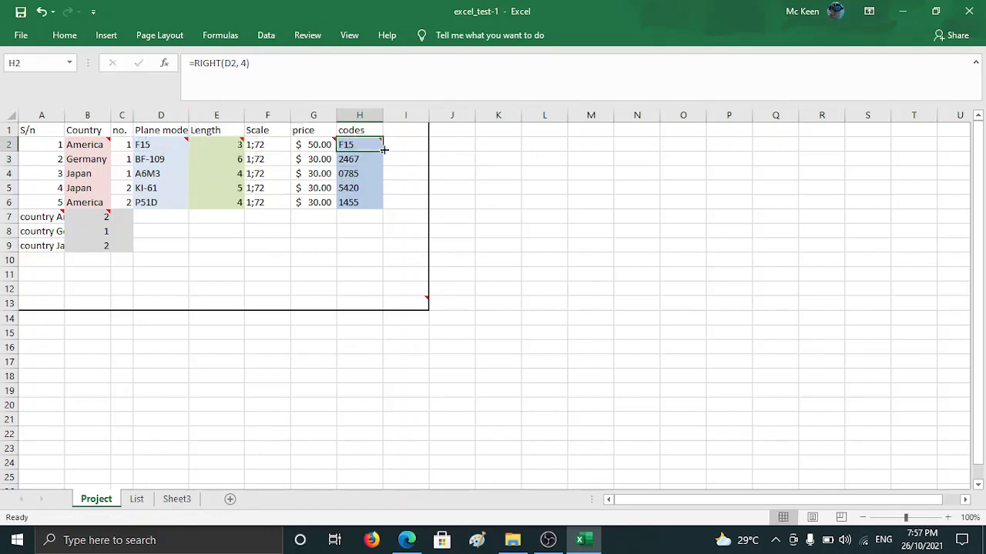
left_click_drag(381, 150, 373, 207)
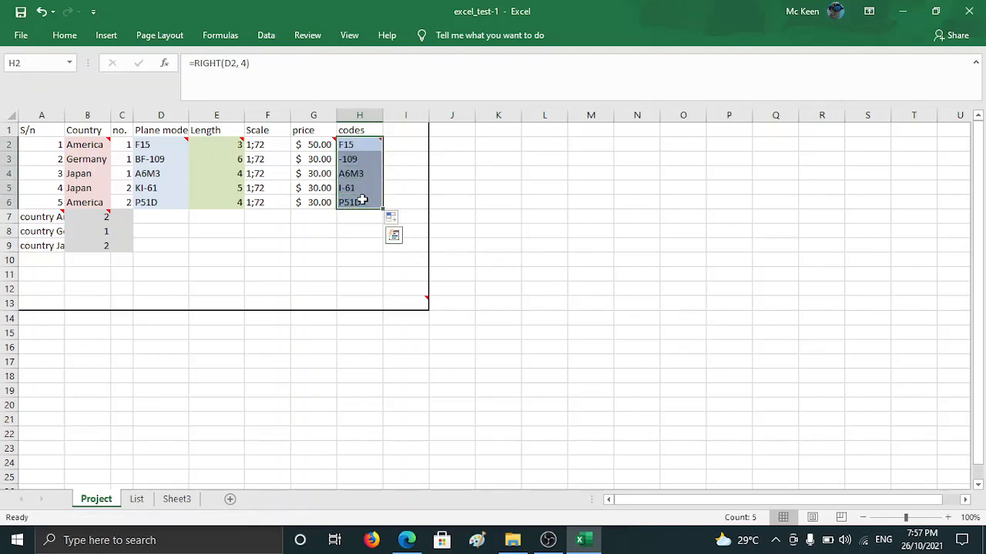
left_click(359, 188)
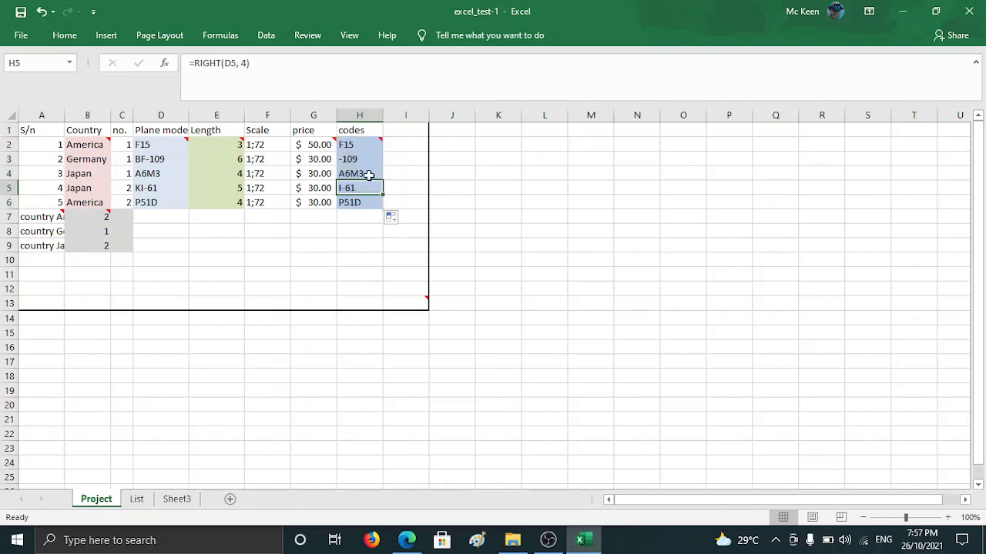
left_click(359, 158)
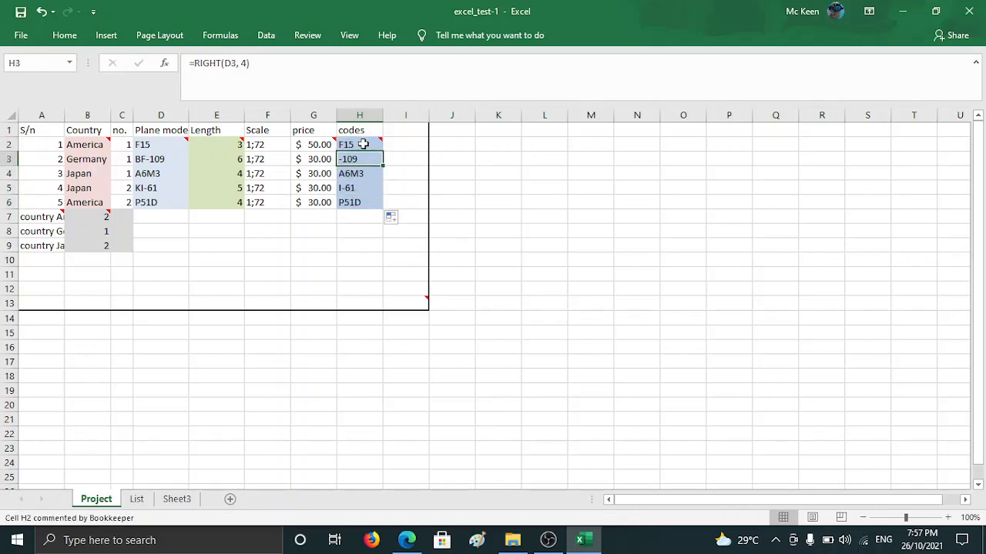
left_click(359, 245)
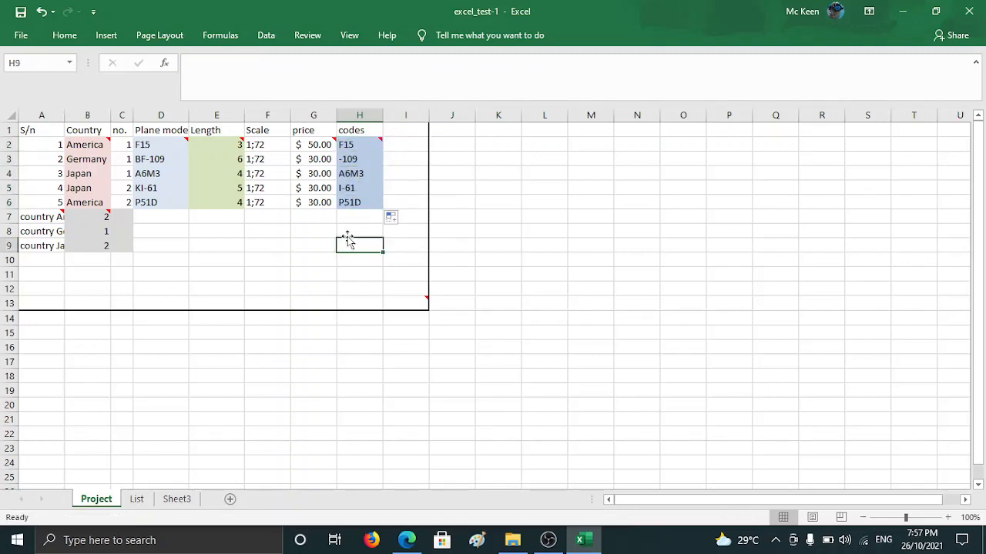